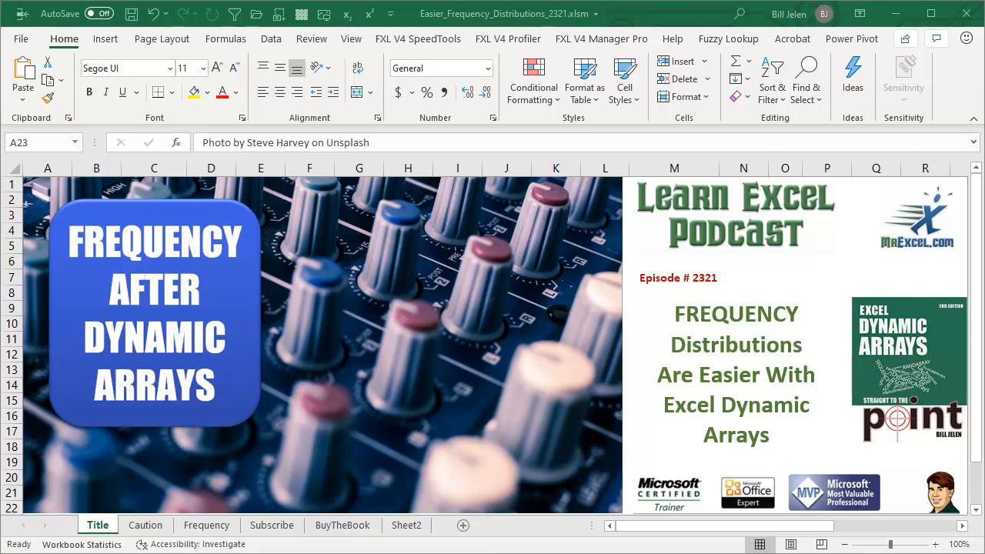
mouse_move(808, 348)
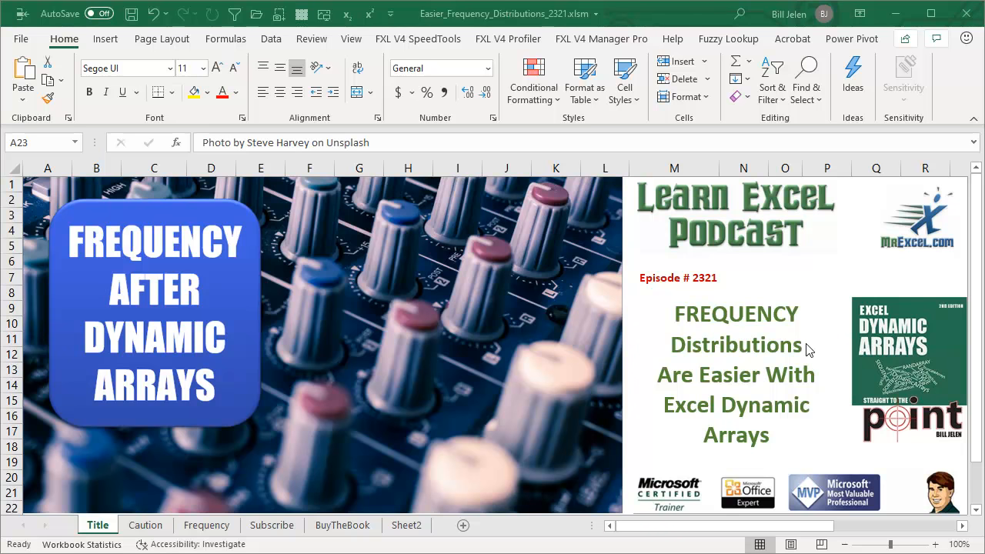
mouse_move(169, 531)
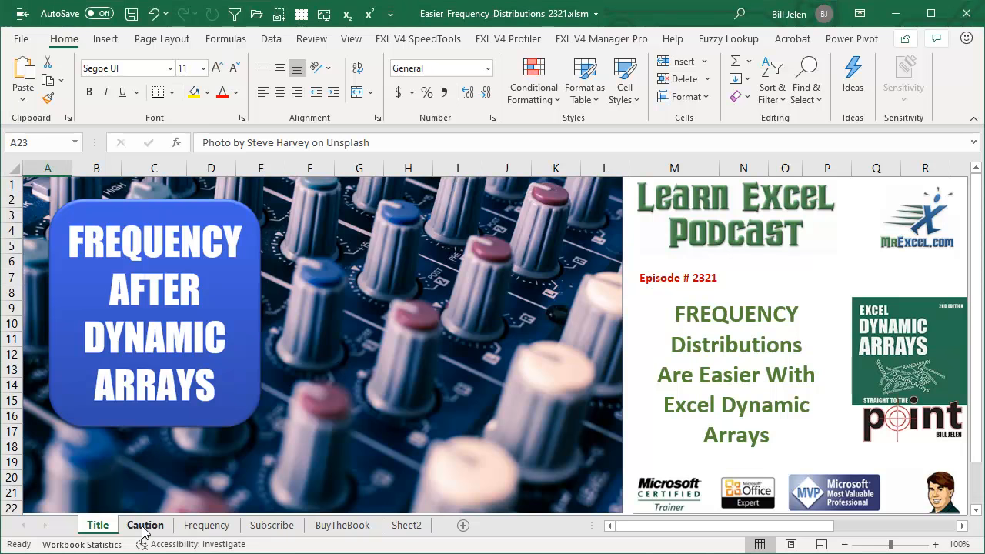
Switch to the Caution sheet to check UNIQUE's tooltip, then move on to the Frequency sheet
left_click(145, 525)
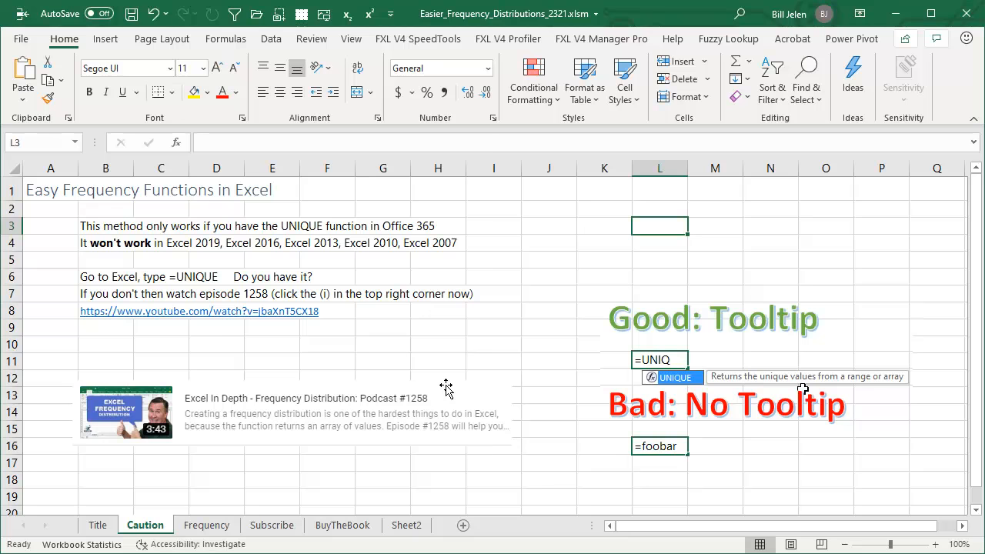
mouse_move(431, 382)
type("=UNIQ")
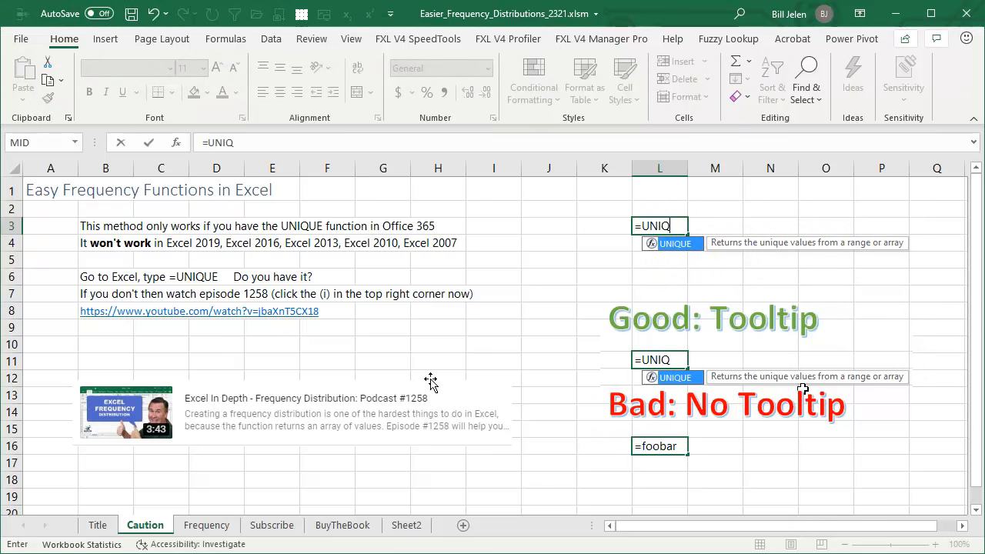
mouse_move(680, 268)
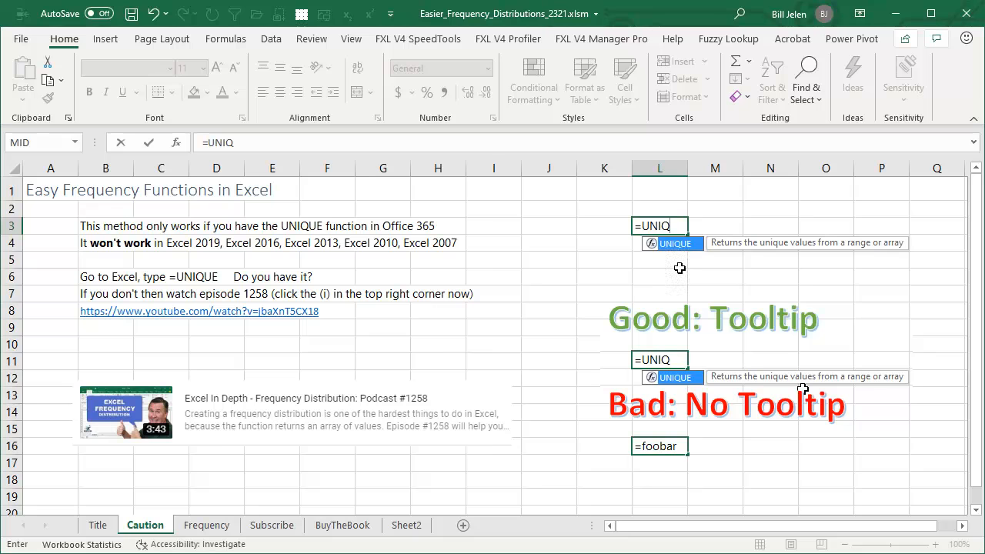
mouse_move(683, 450)
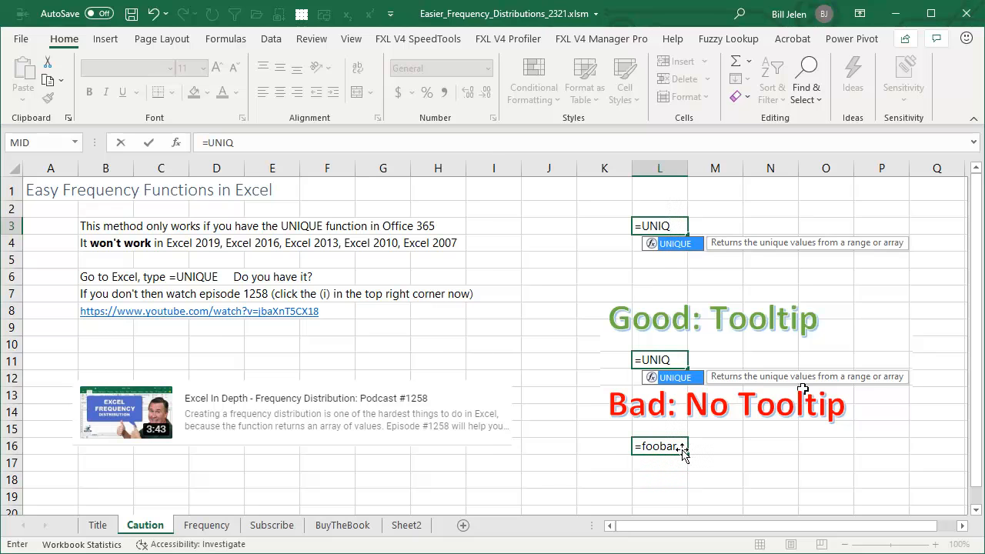
mouse_move(768, 394)
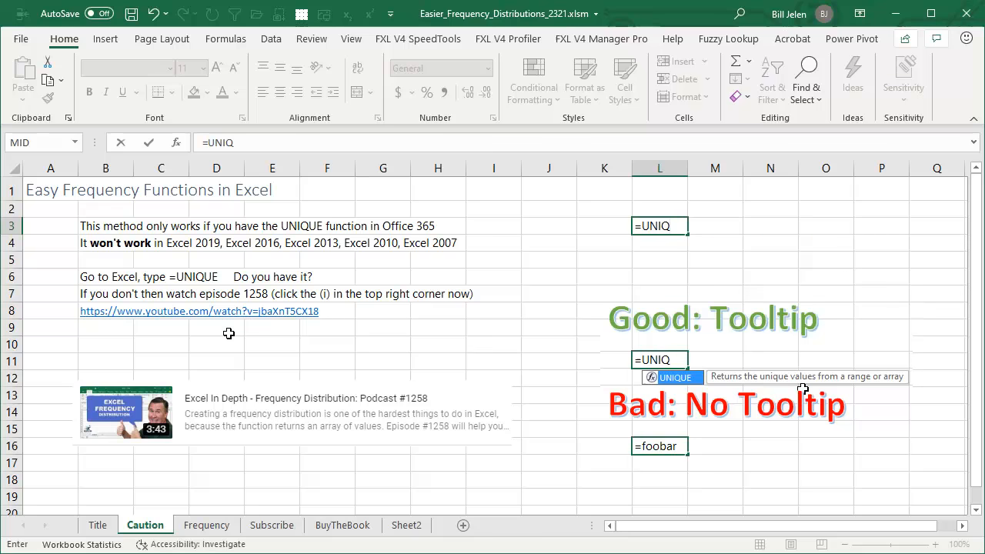
left_click(207, 525)
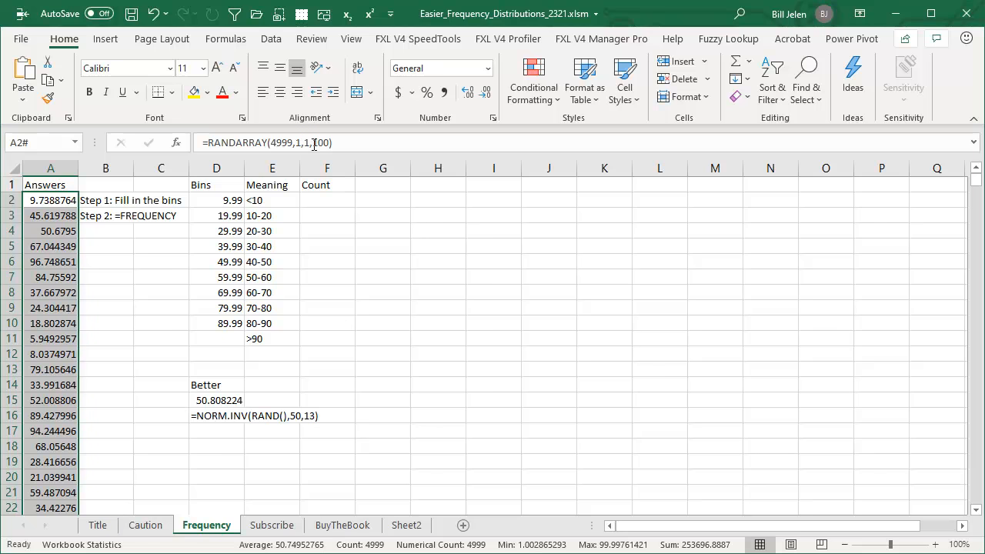
mouse_move(27, 162)
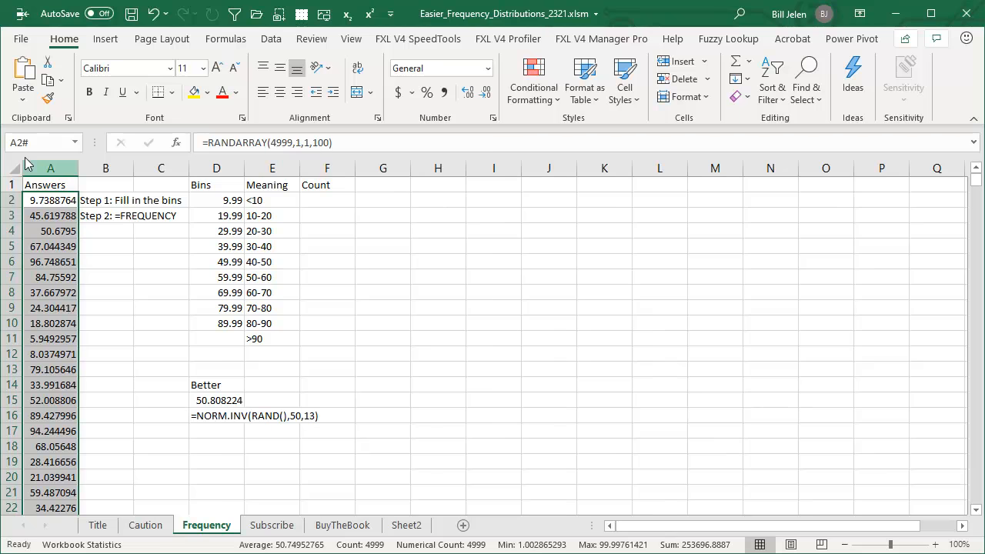
Select column A of random answers so they can be pasted back as fixed values
left_click(22, 104)
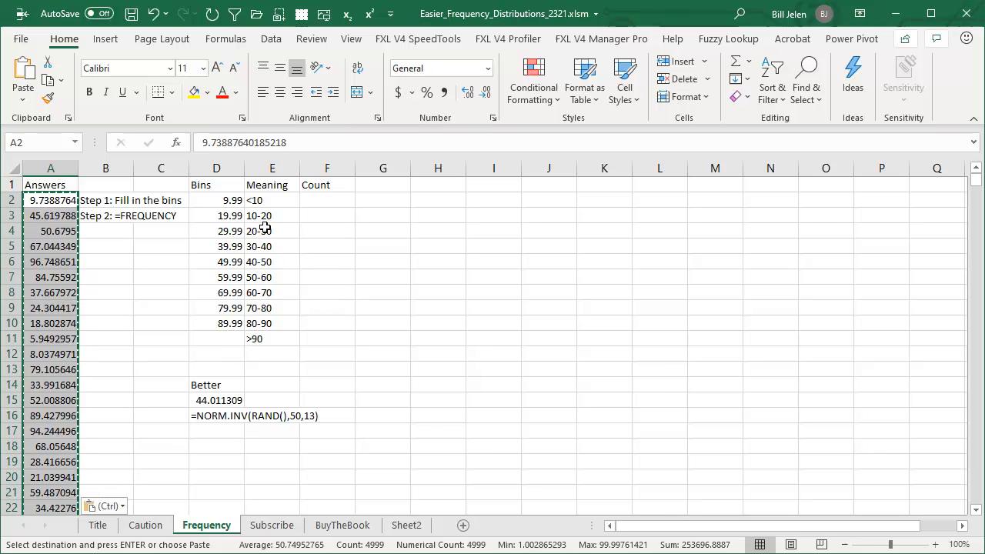
mouse_move(265, 200)
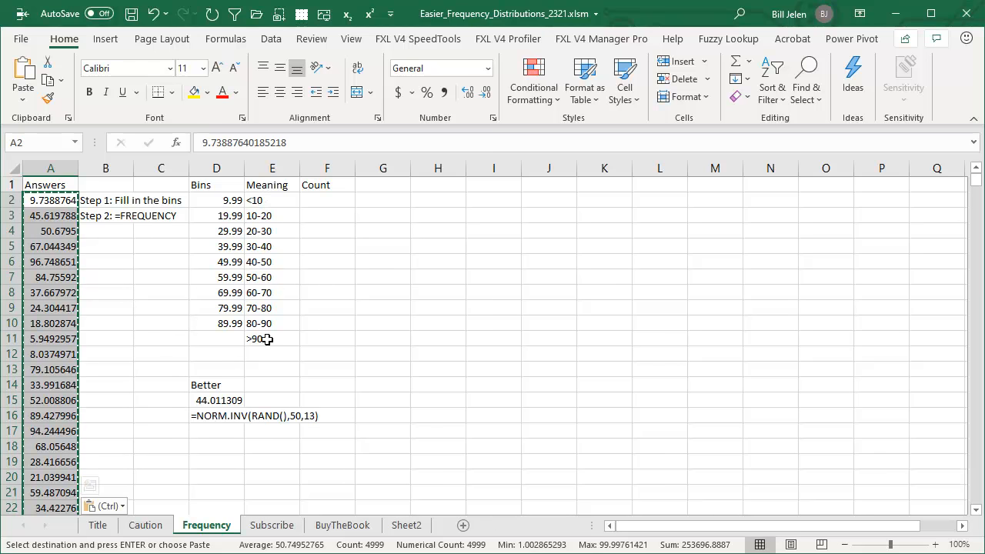
Set the first bin in D2 to 9.999999 and review the bins and labels down to >90
left_click(215, 200)
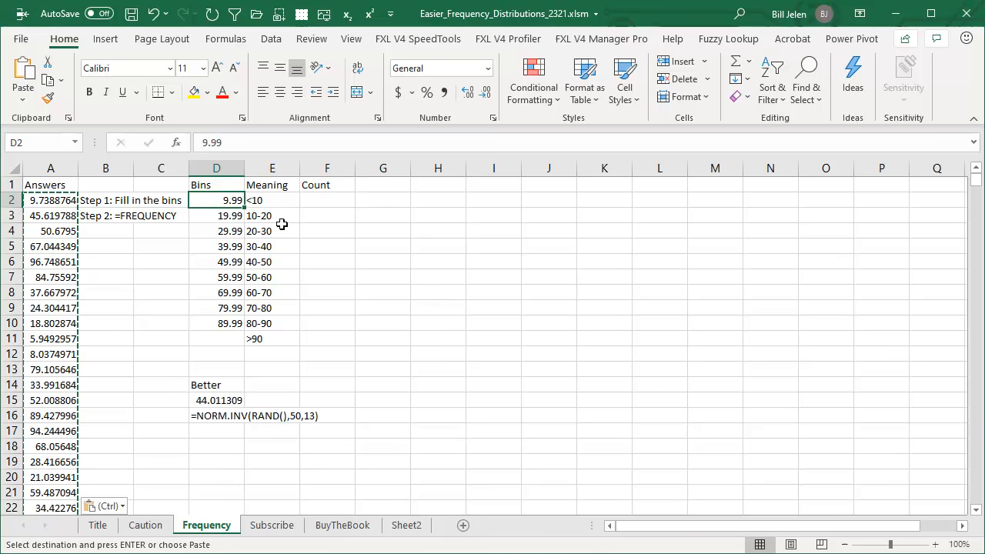
mouse_move(431, 259)
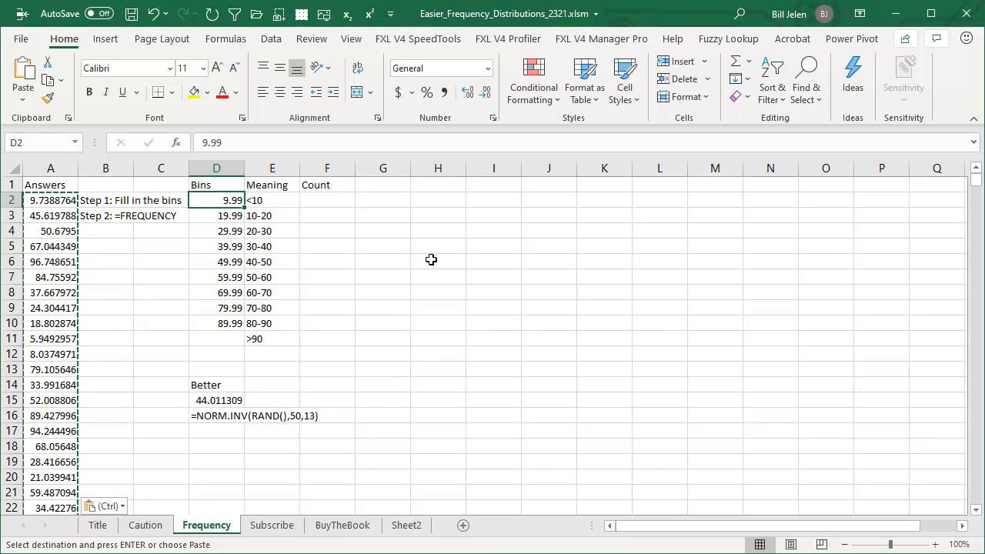
mouse_move(456, 268)
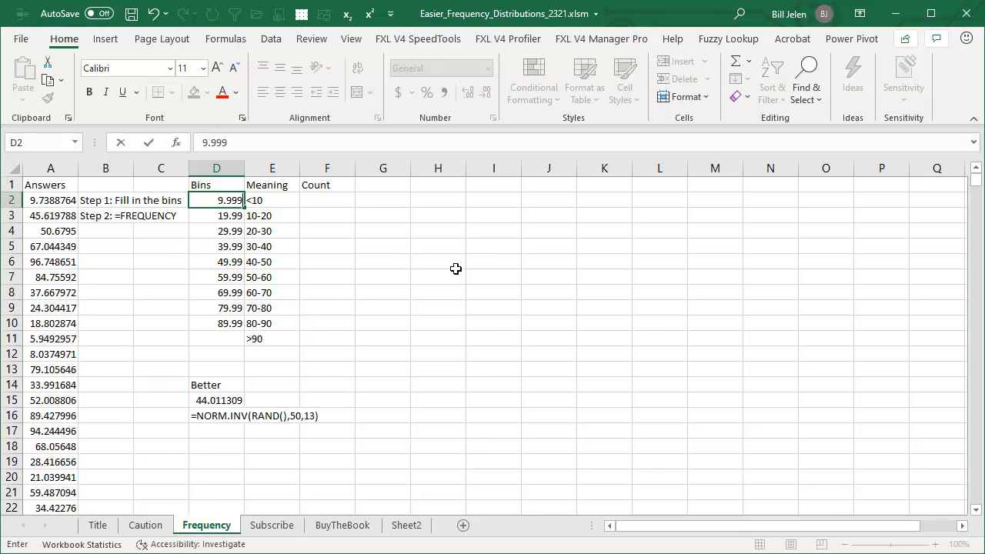
type("999")
key("Return")
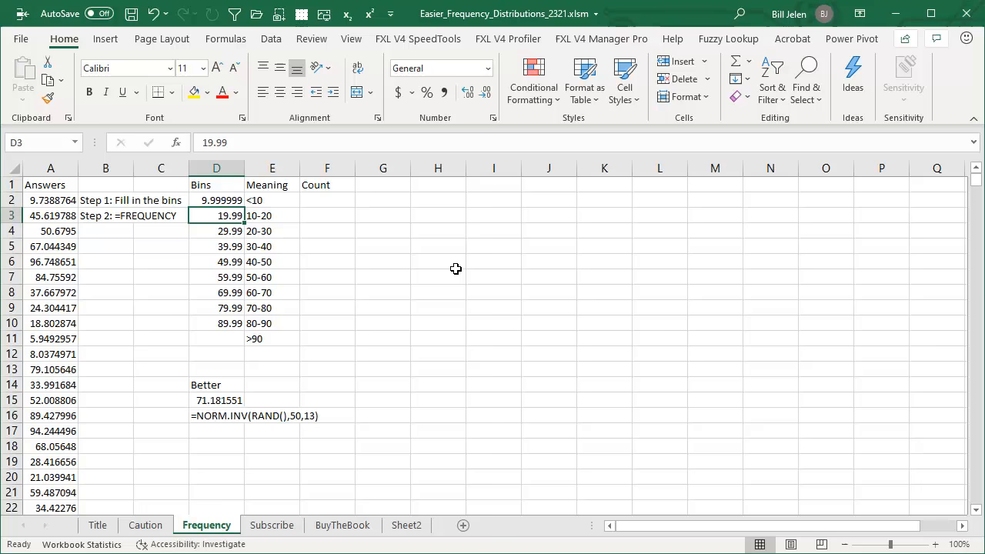
left_click(216, 277)
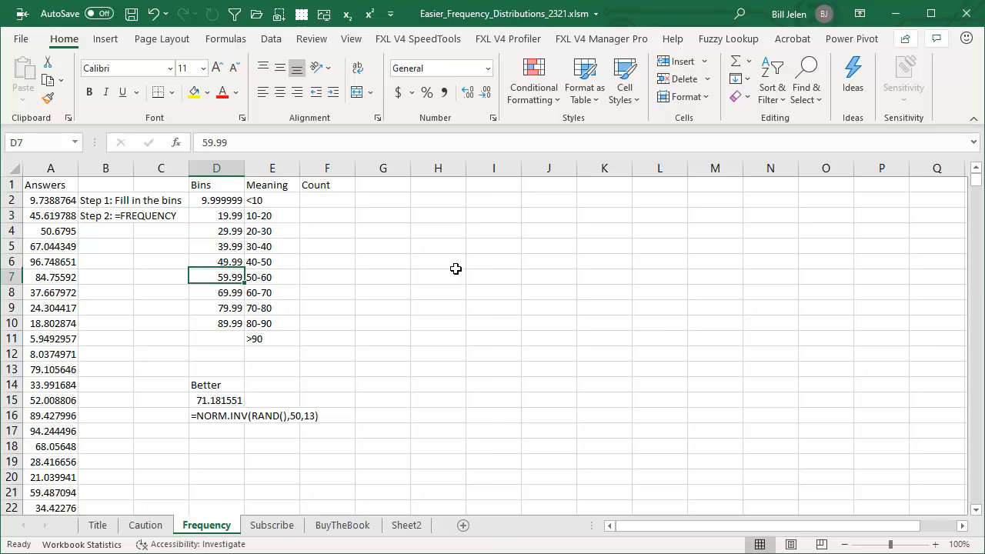
left_click(271, 338)
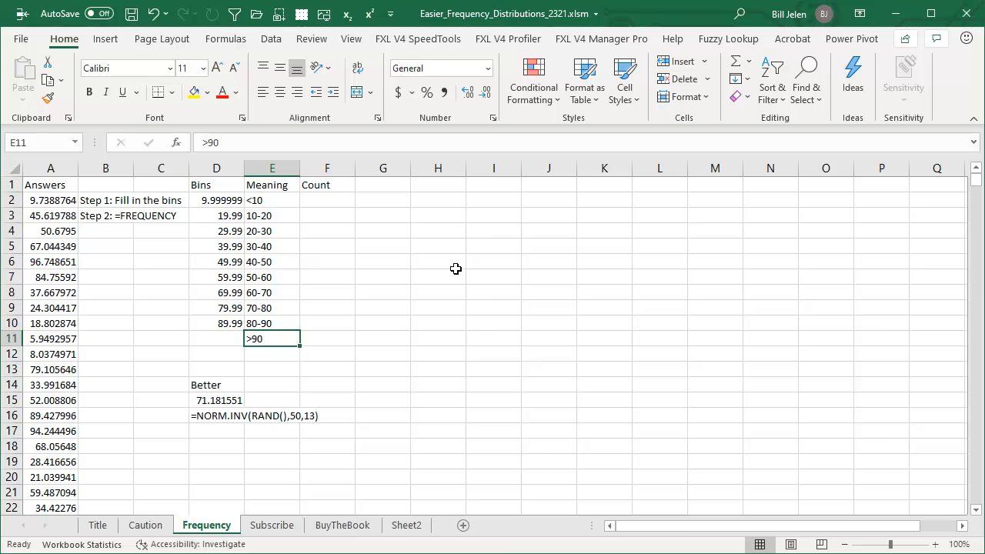
left_click(215, 338)
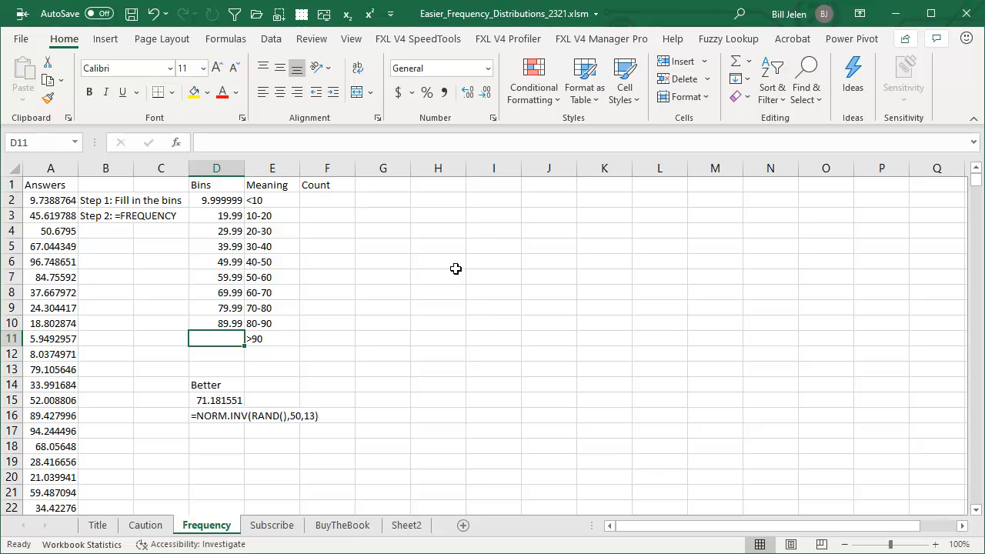
left_click(271, 338)
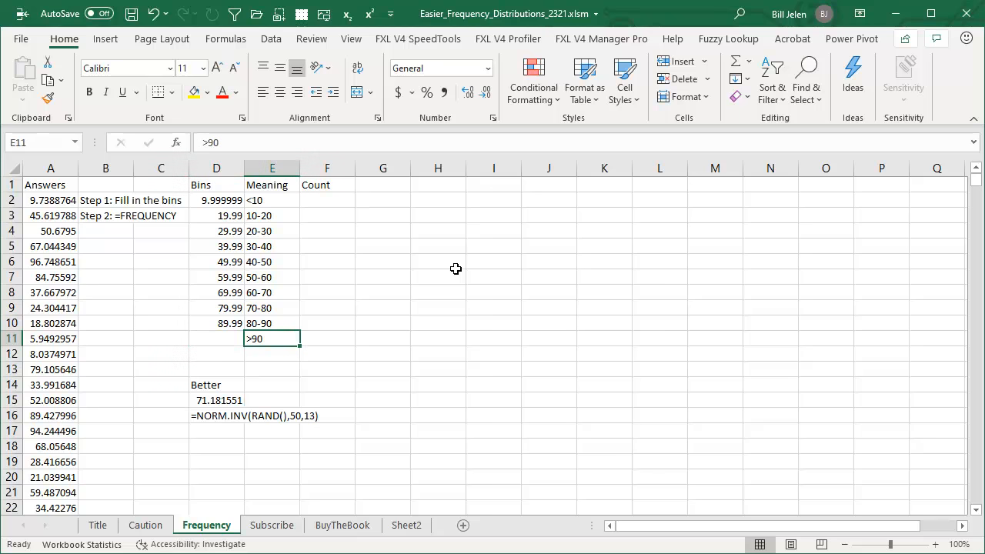
left_click(326, 339)
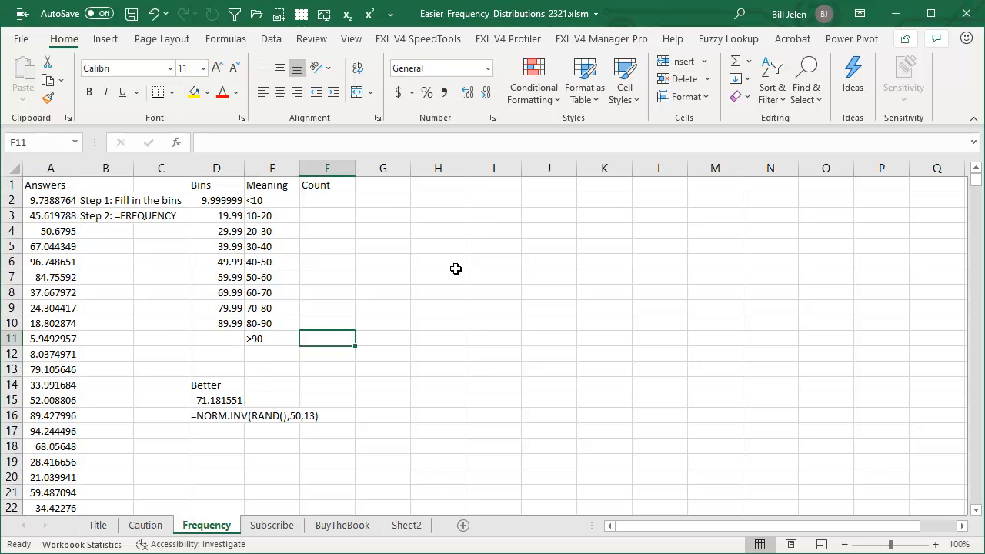
Start =FREQUENCY( in F2 with the answers A2:A5000 as the data array
left_click(326, 200)
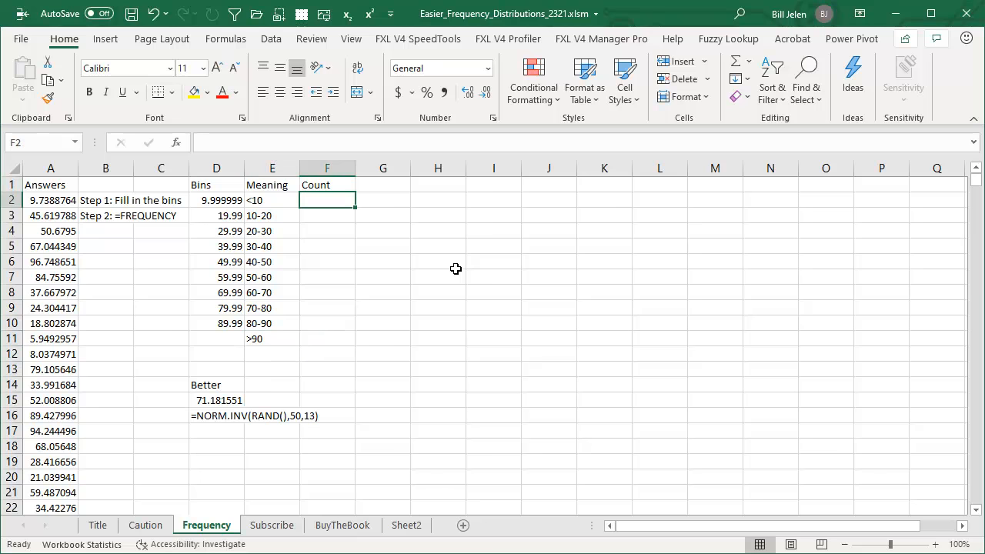
type("=FREQUENCY(")
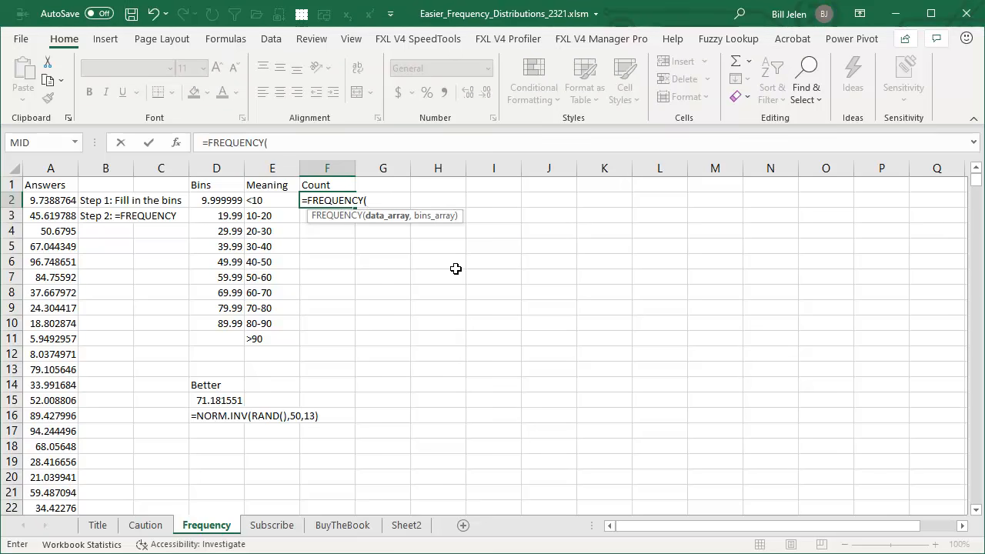
left_click(271, 200)
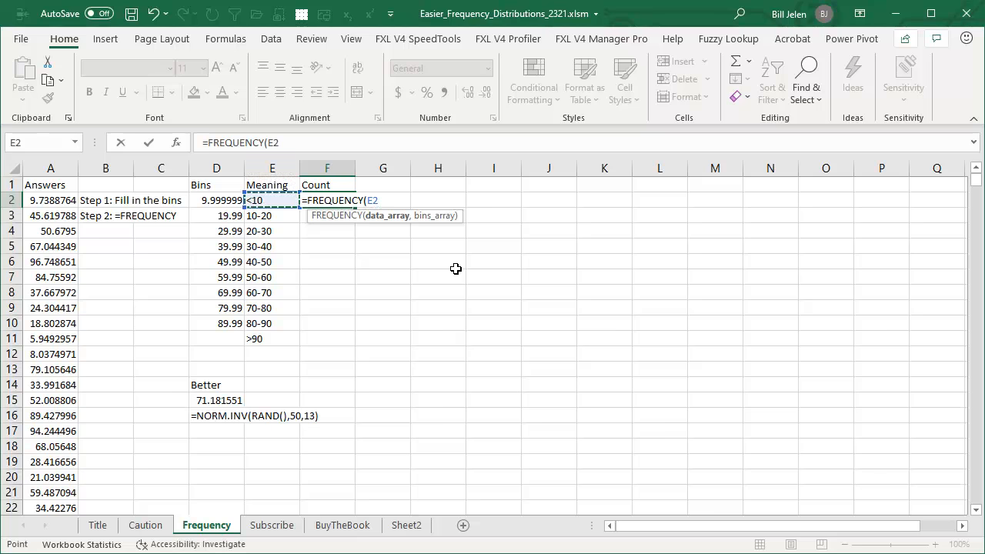
left_click(49, 201)
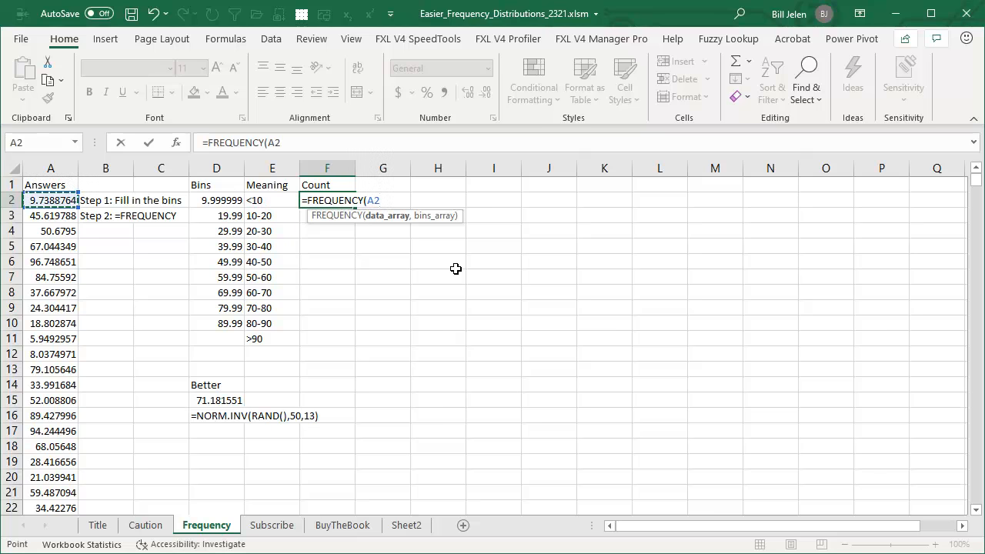
key("ctrl+shift+down")
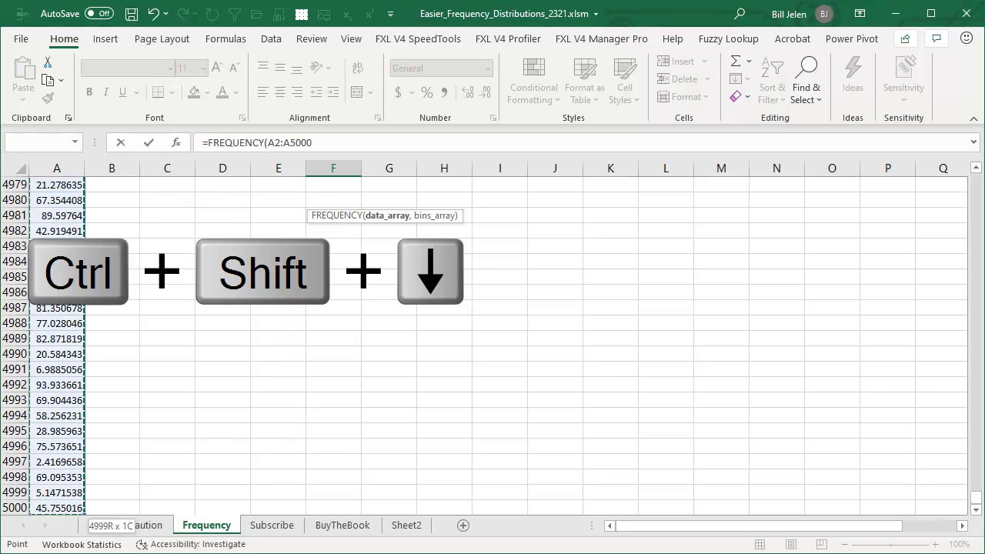
key("ctrl+shift+down")
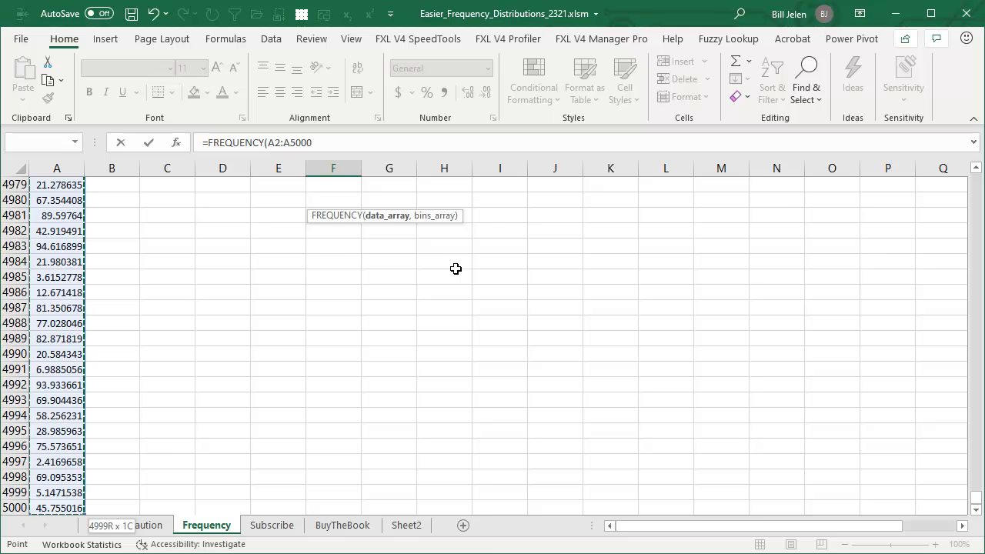
key("ctrl+backspace")
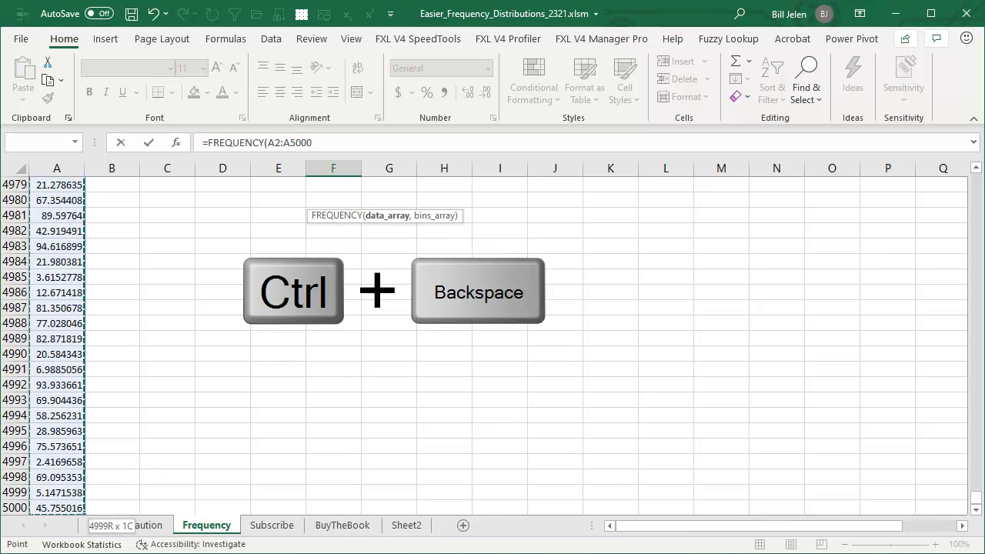
key("ctrl+BackSpace")
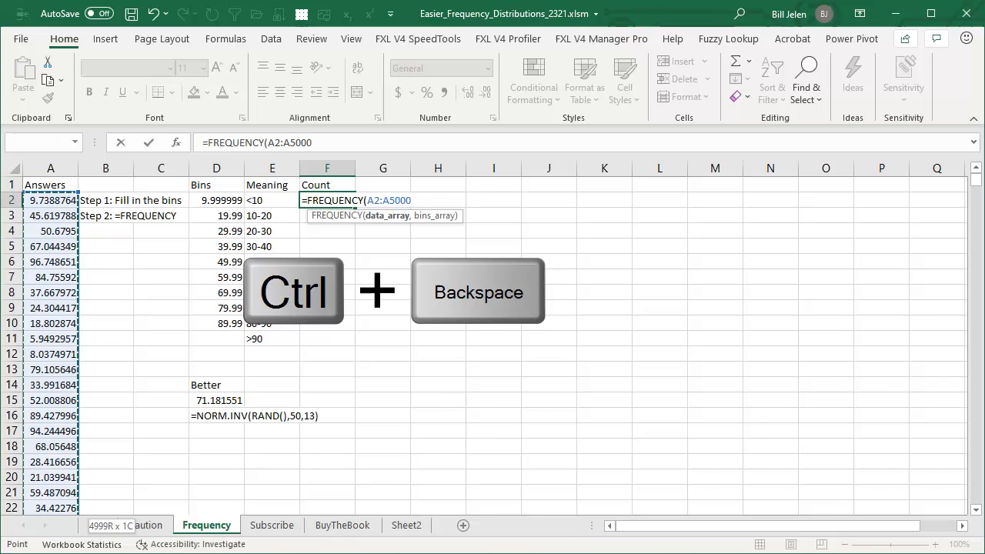
Add the bins D2:D10 as the second argument and enter the finished FREQUENCY formula
left_click(215, 200)
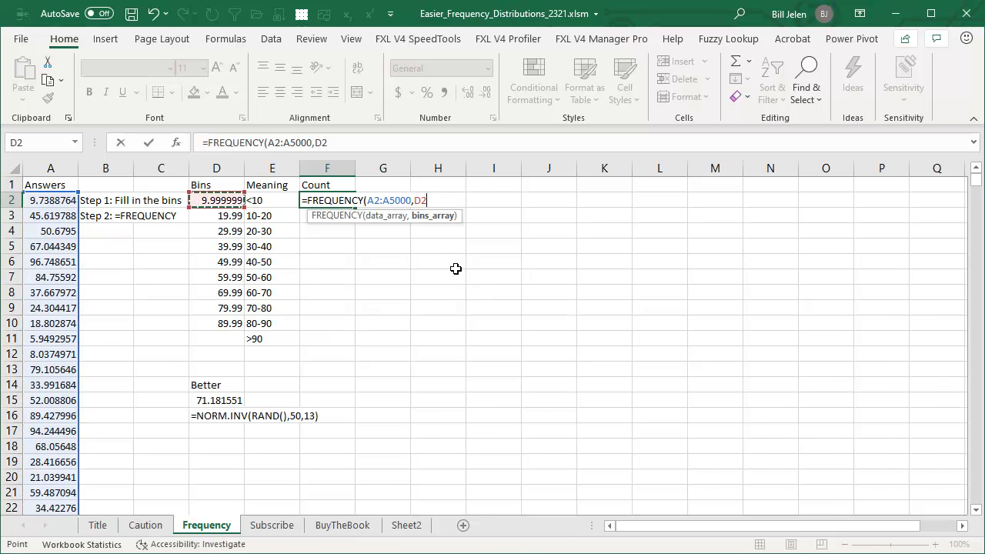
left_click_drag(215, 200, 215, 324)
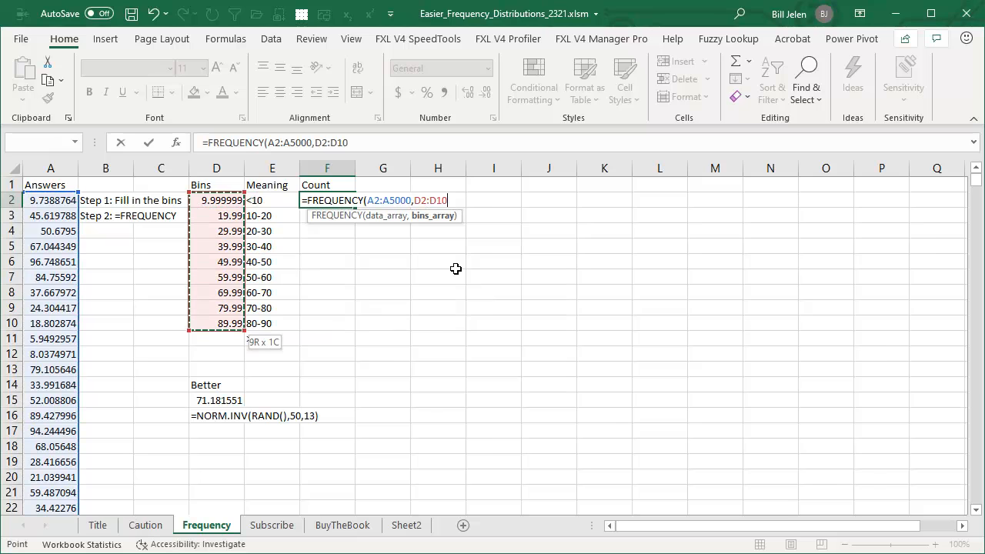
type(")")
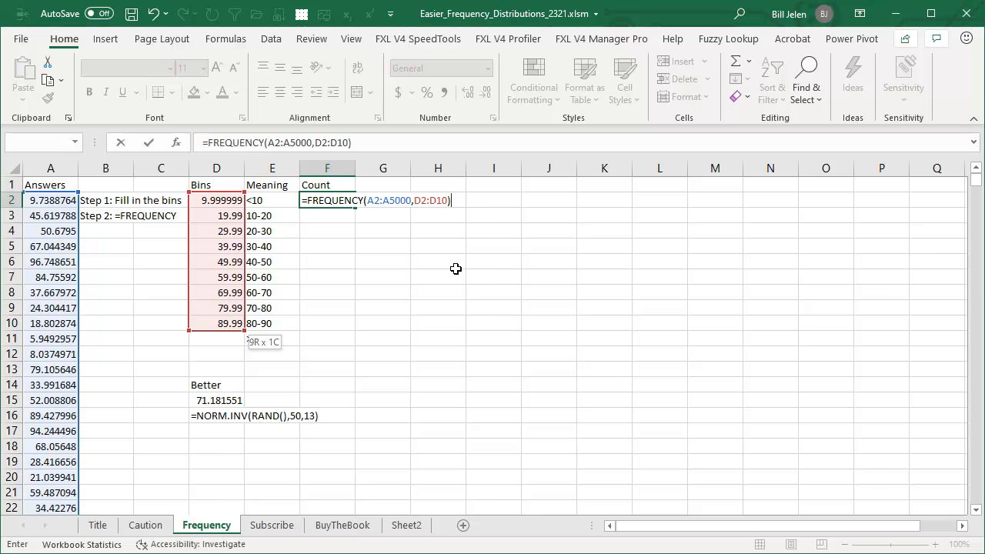
key("Enter")
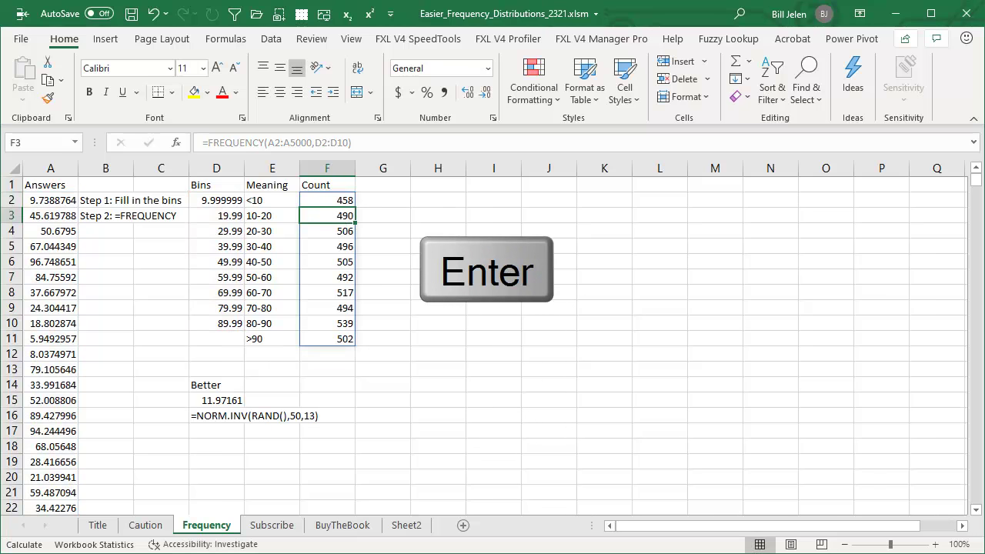
Commit =FREQUENCY(A2:A5000,D2:D10) and select the bin labels and counts E1:F11 for charting
key("enter")
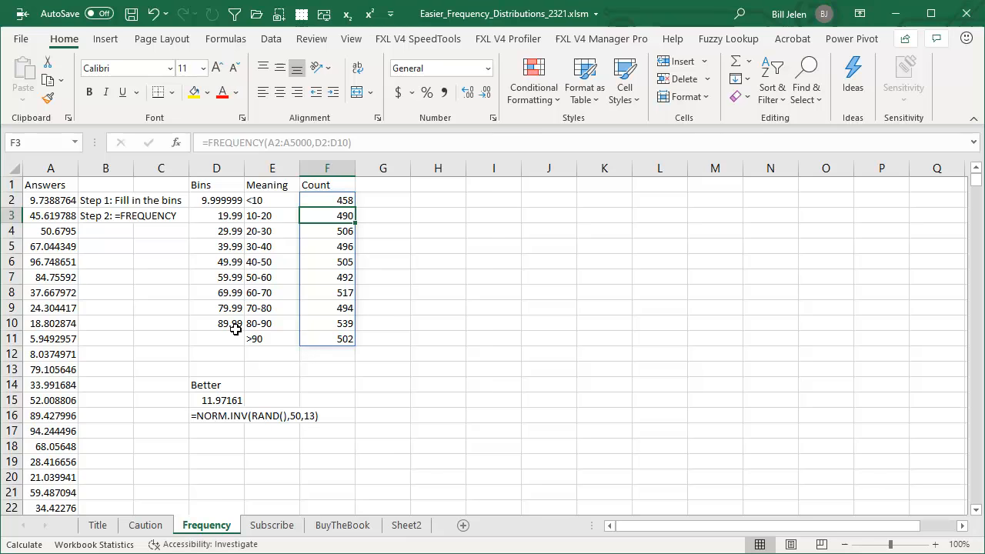
mouse_move(231, 323)
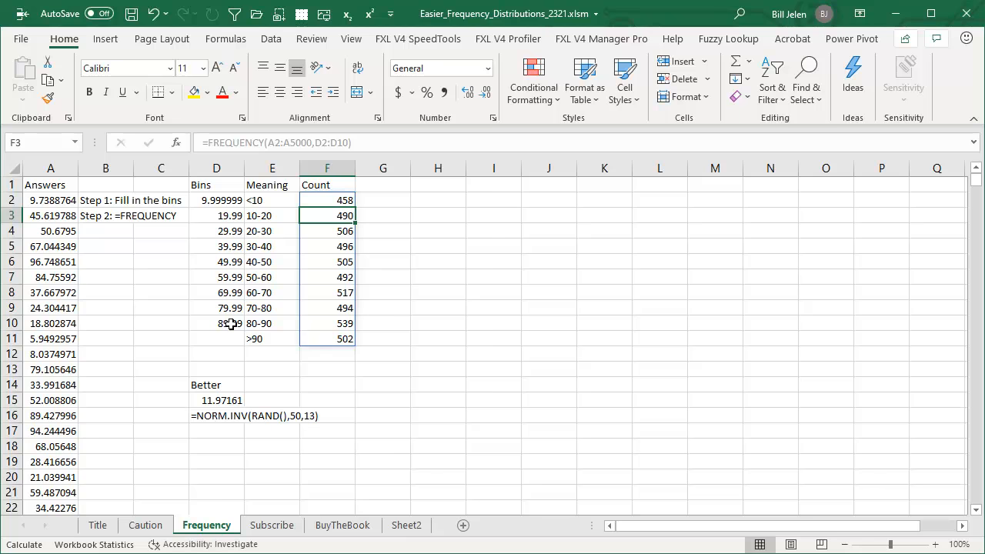
left_click(271, 185)
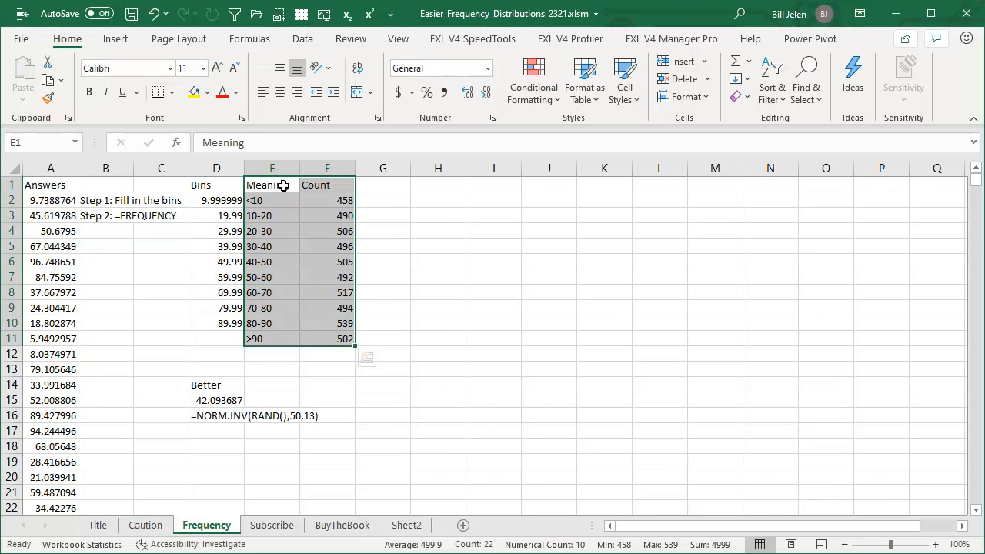
Insert a statistical chart from the Histogram group for the selected labels and counts
left_click(115, 39)
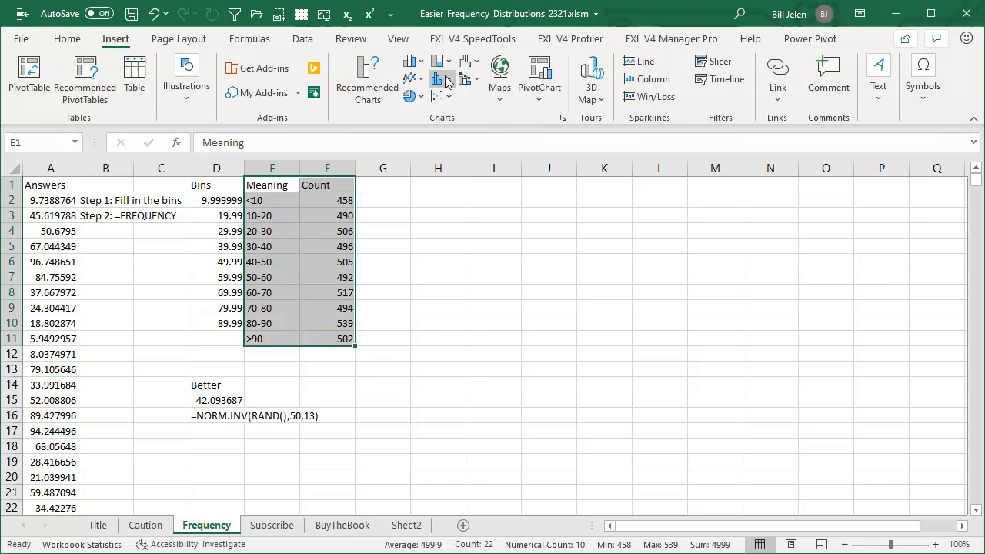
left_click(438, 80)
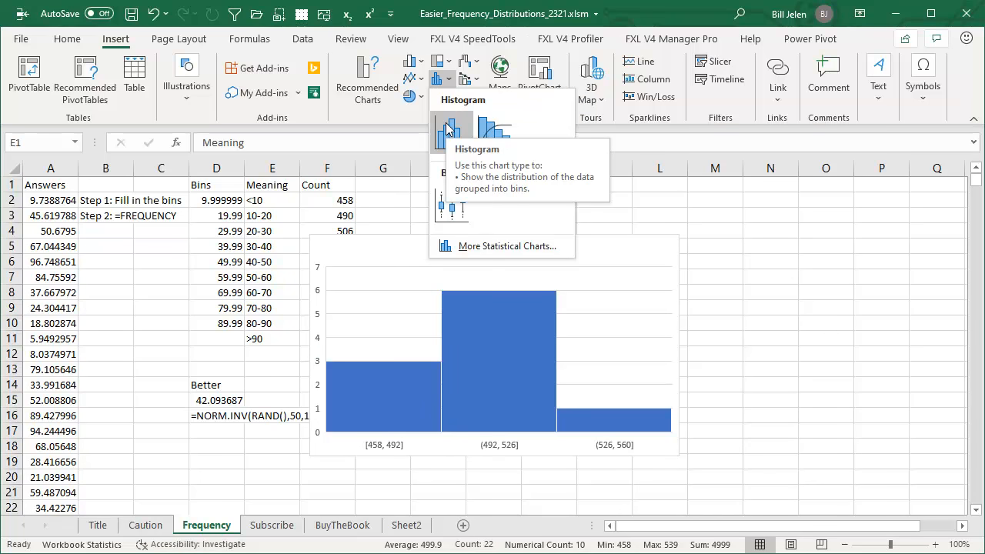
mouse_move(496, 131)
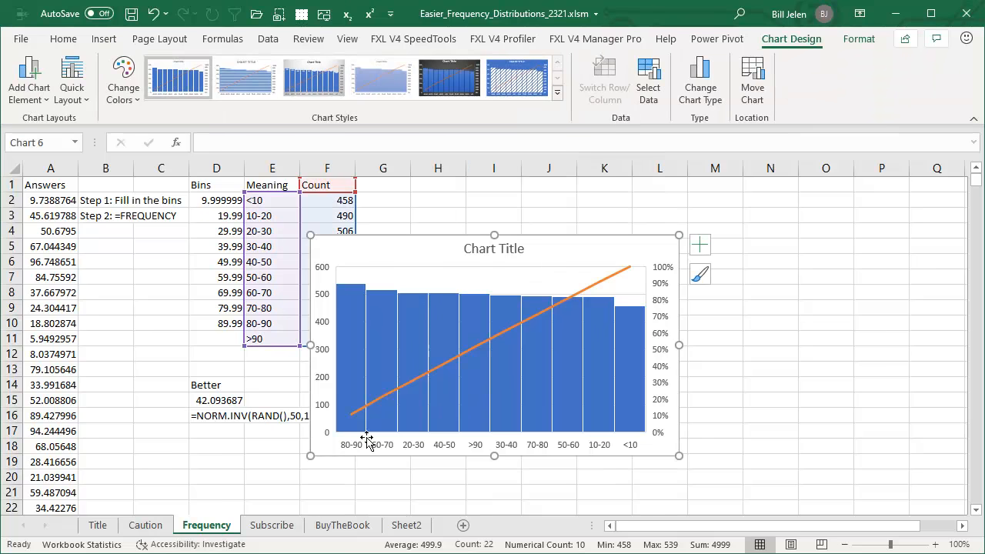
mouse_move(369, 363)
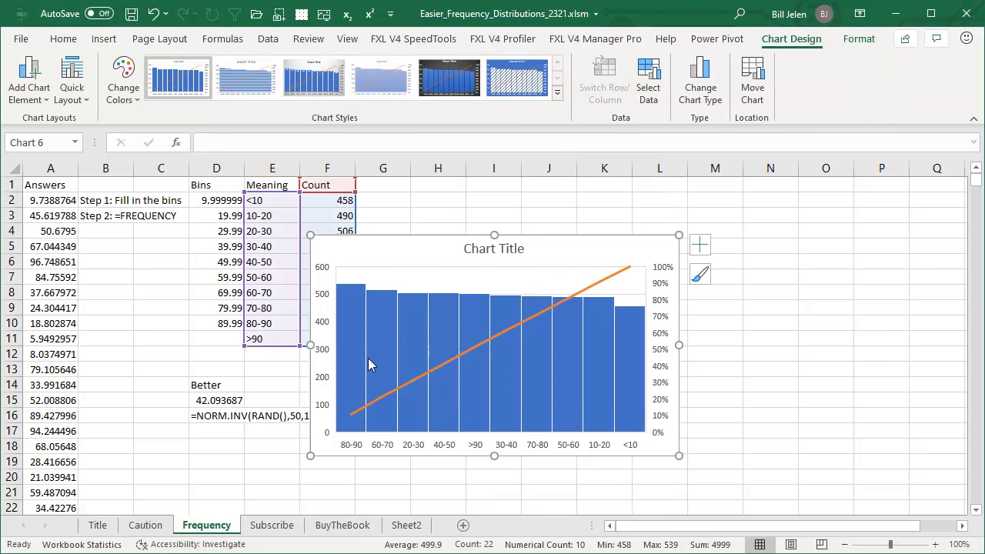
mouse_move(370, 336)
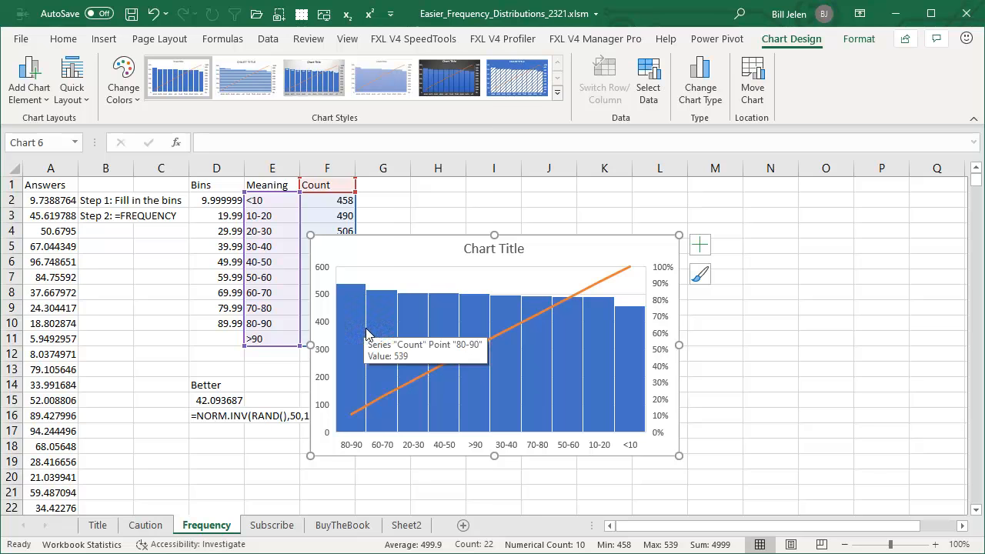
mouse_move(597, 370)
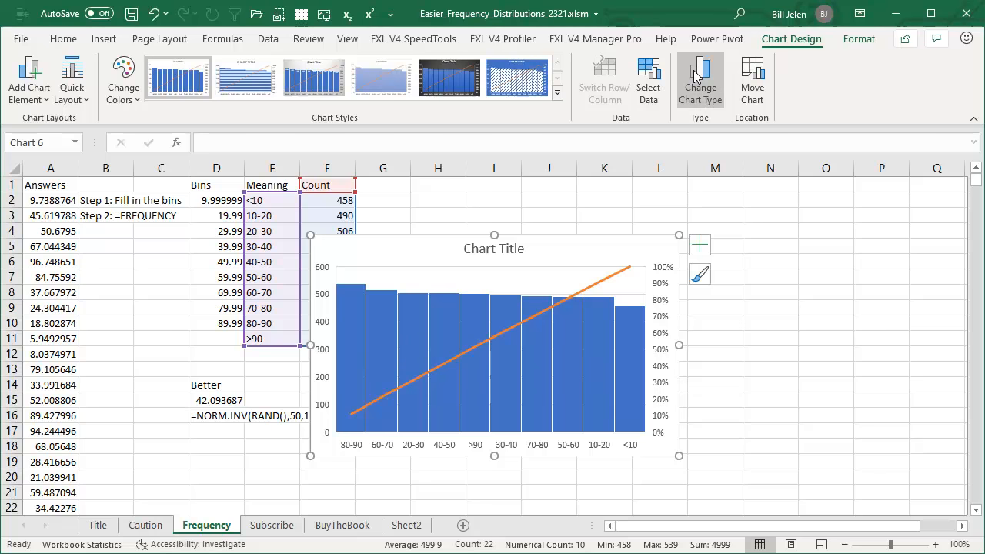
Change the Pareto chart to a plain histogram, then select the NORM.INV formula cell
left_click(699, 80)
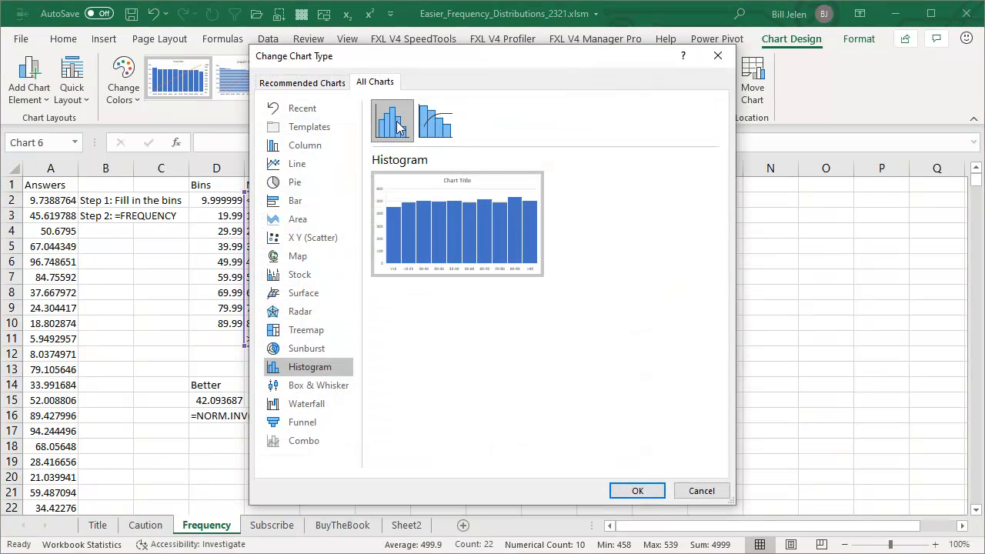
left_click(637, 490)
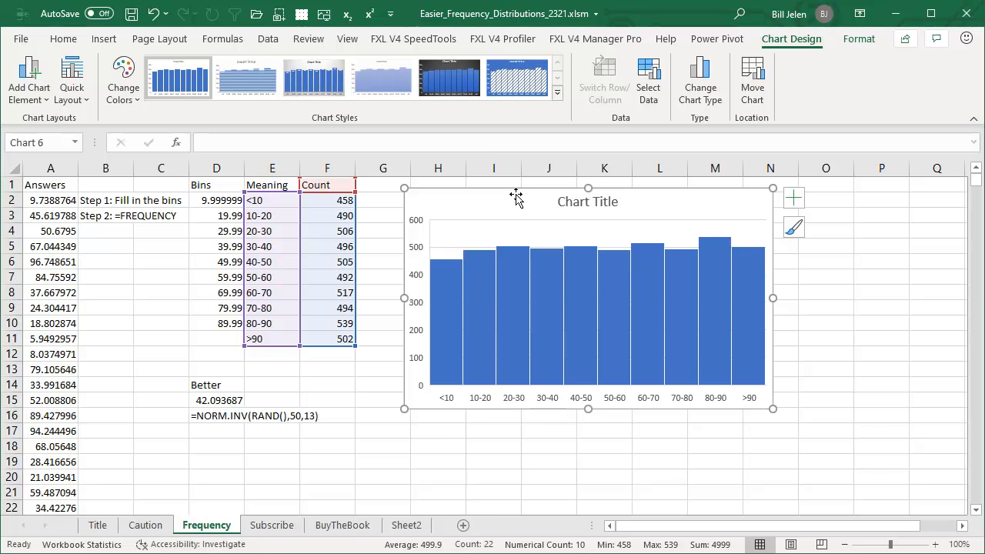
mouse_move(745, 401)
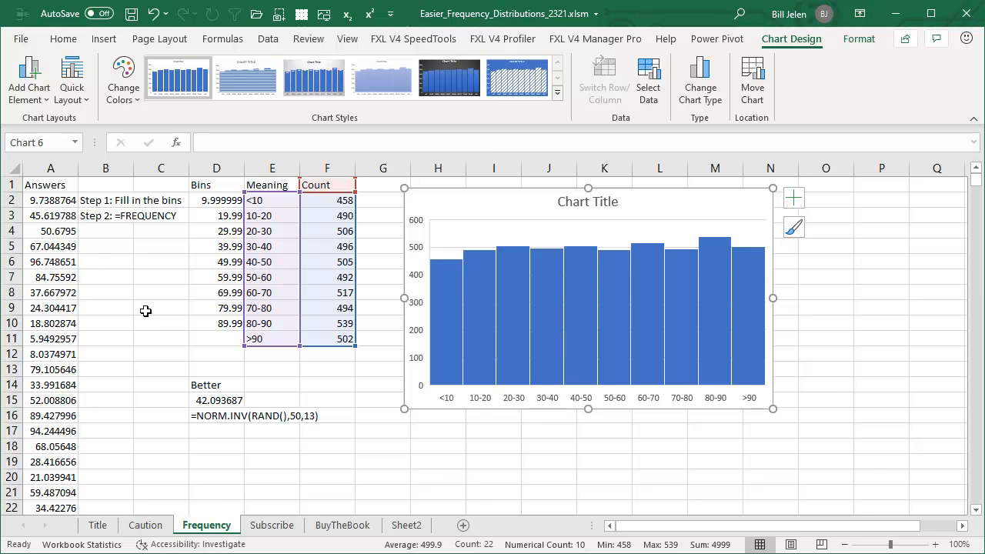
mouse_move(375, 329)
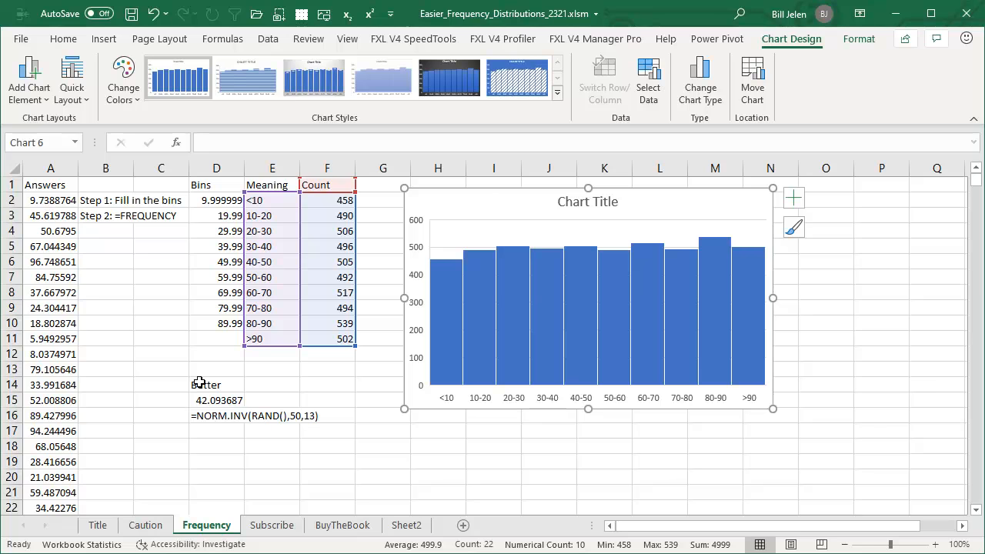
left_click(215, 400)
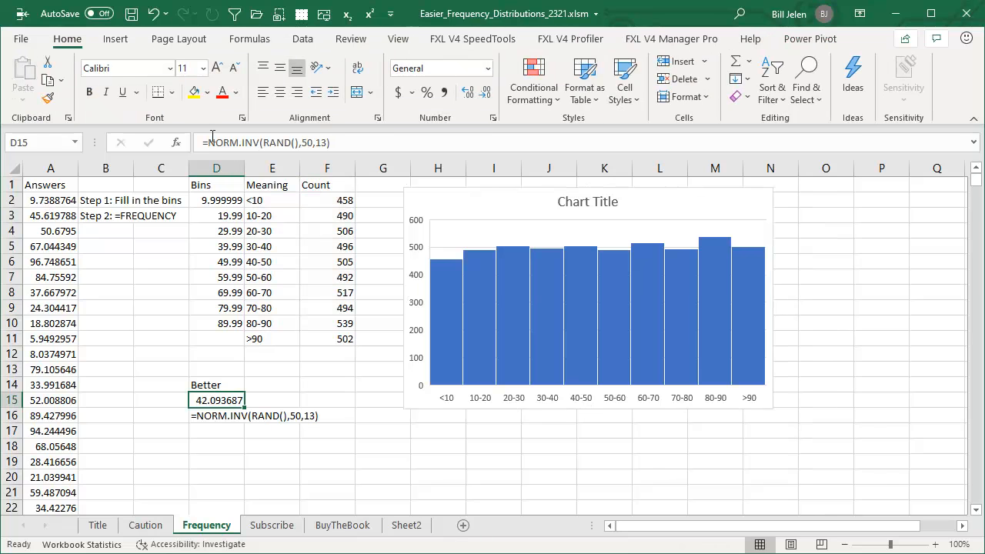
mouse_move(250, 141)
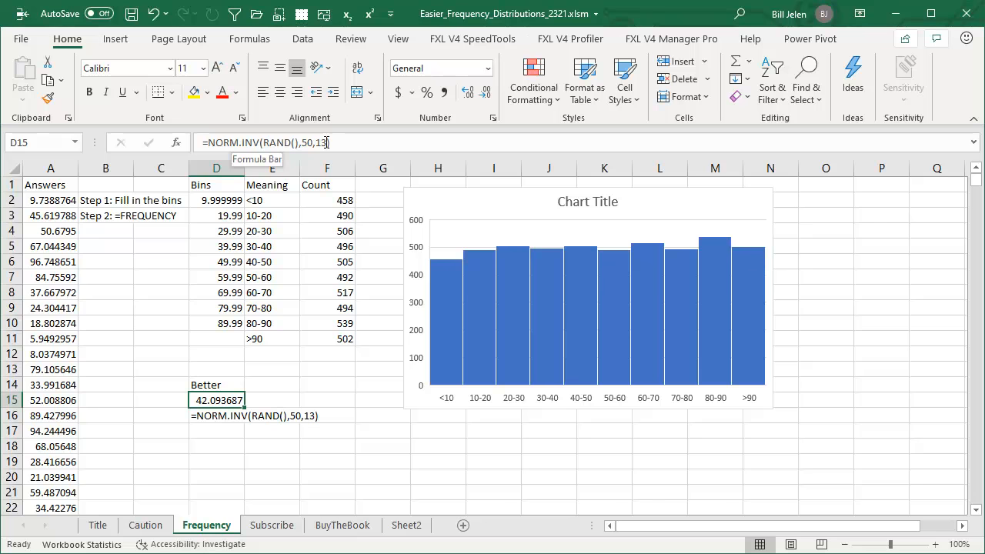
Select the Answers range A2:A5000 to receive the =NORM.INV(RAND(),50,13) formula
left_click(215, 246)
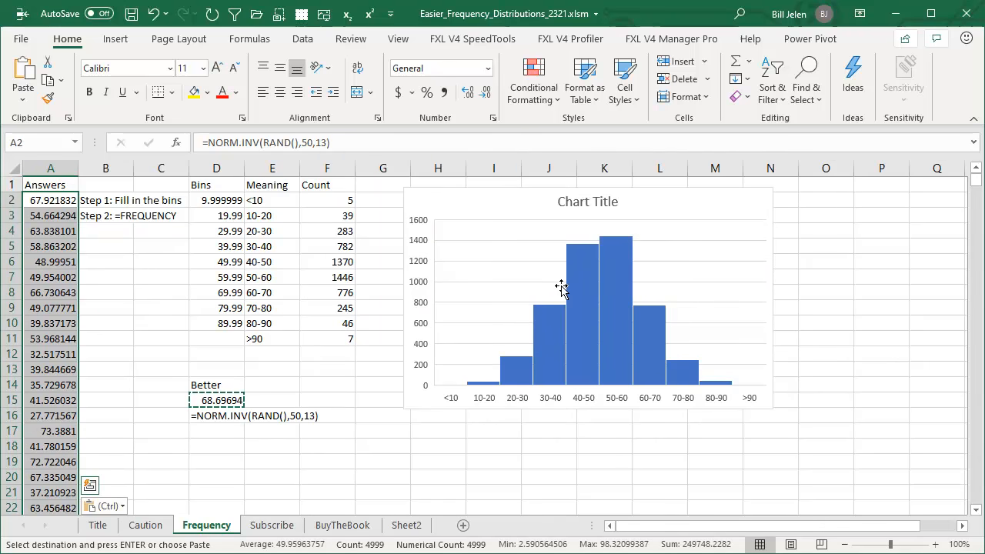
mouse_move(700, 342)
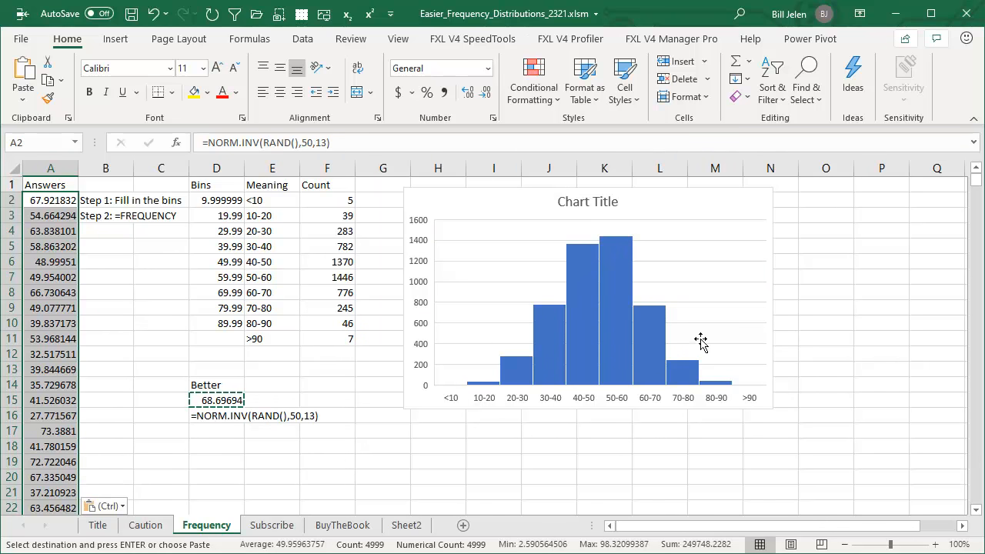
mouse_move(342, 347)
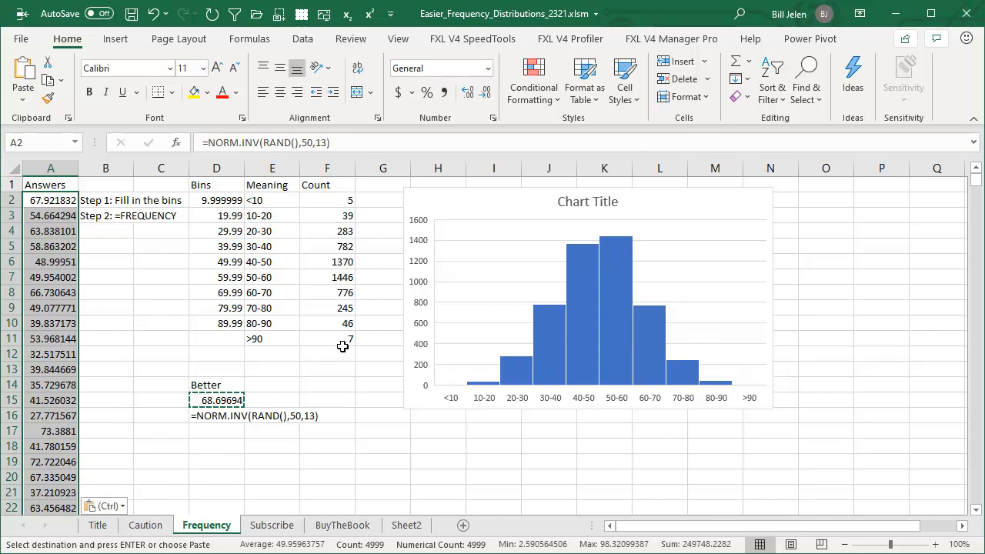
mouse_move(337, 335)
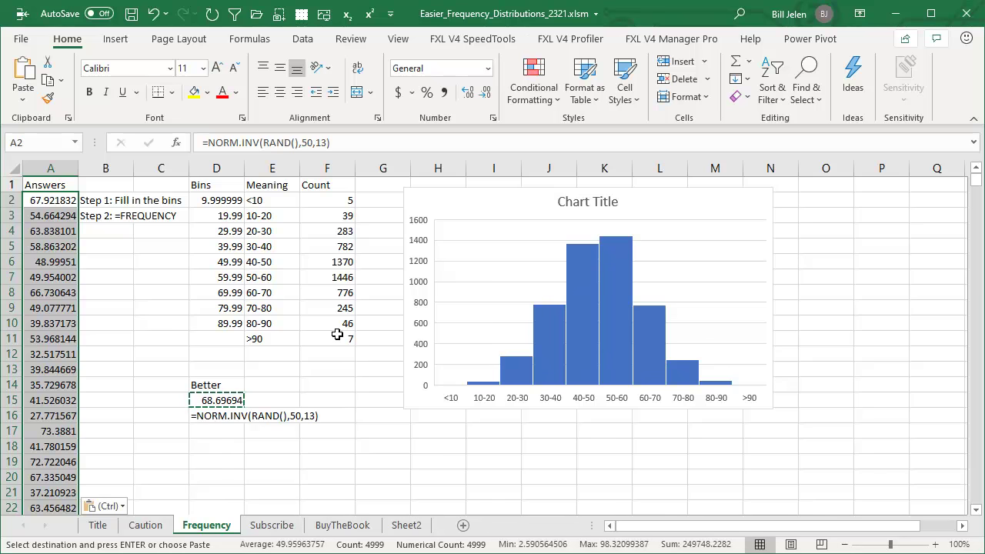
mouse_move(502, 374)
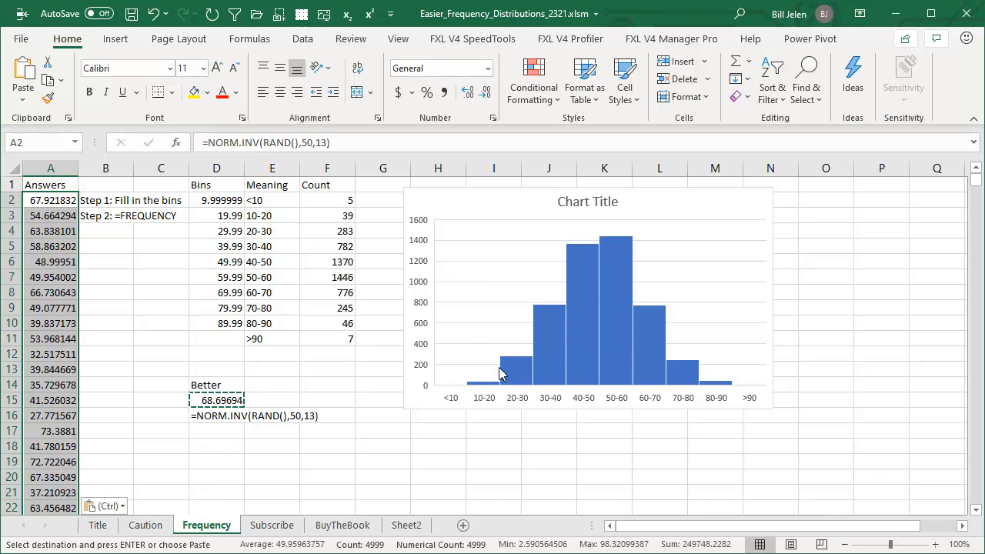
Turn on Data Labels for the histogram bars, then move to the Subscribe sheet
left_click(588, 308)
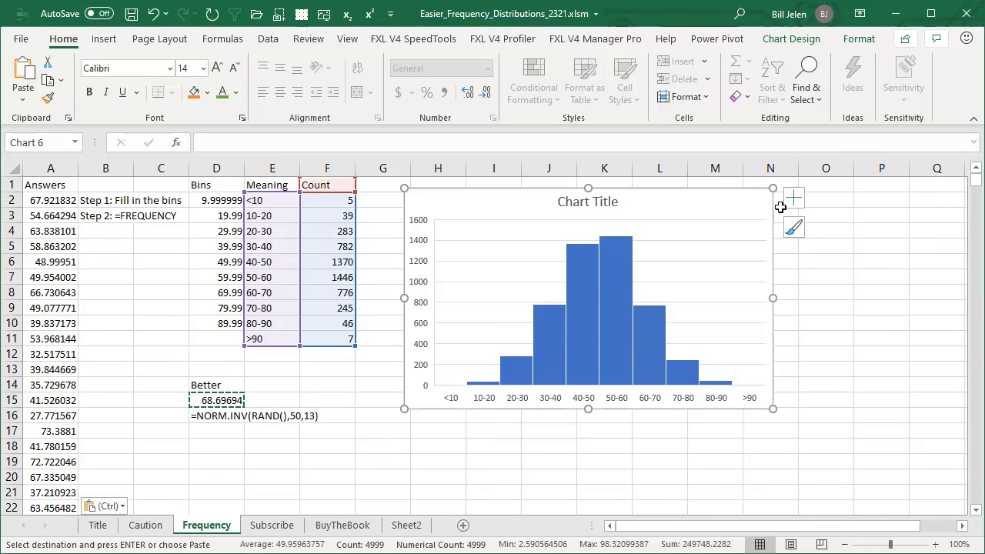
left_click(794, 197)
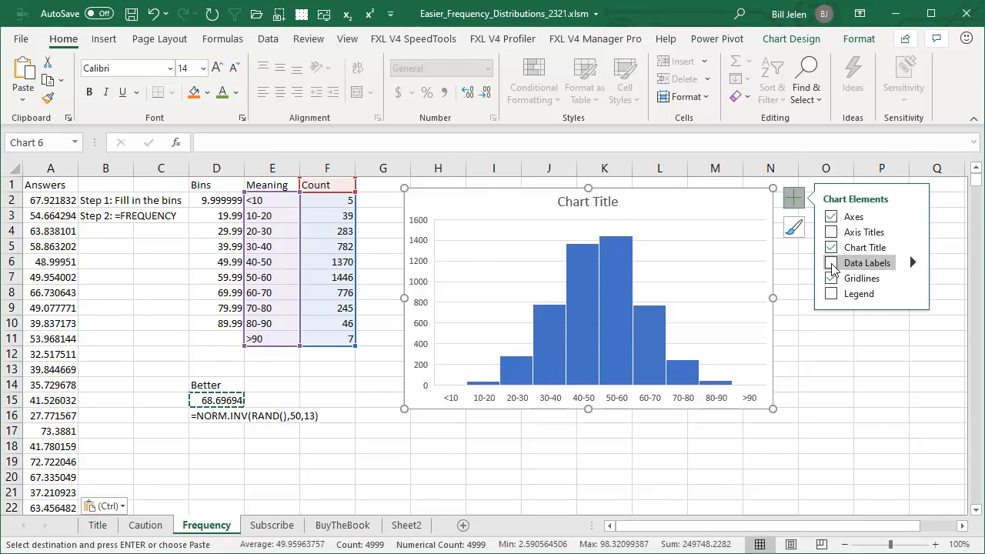
left_click(831, 262)
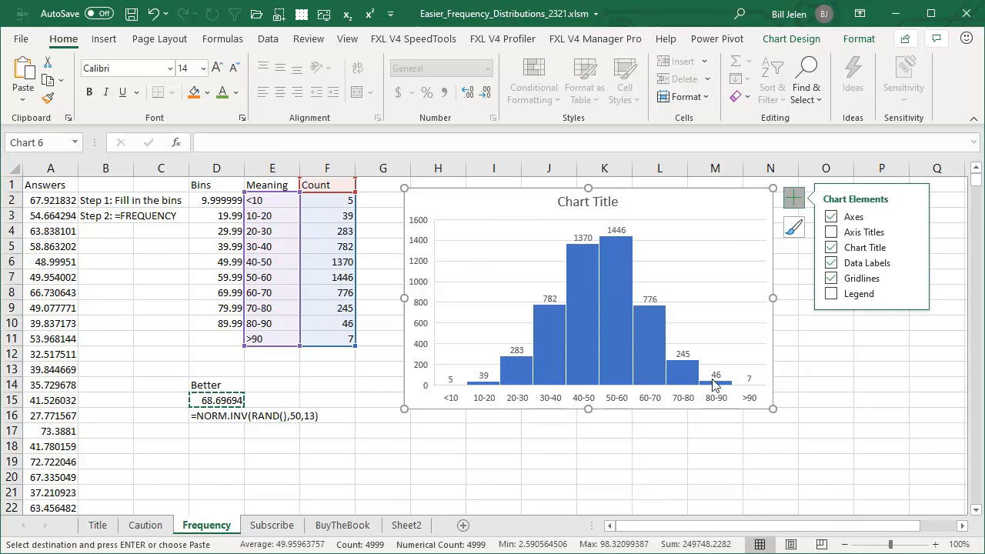
mouse_move(754, 382)
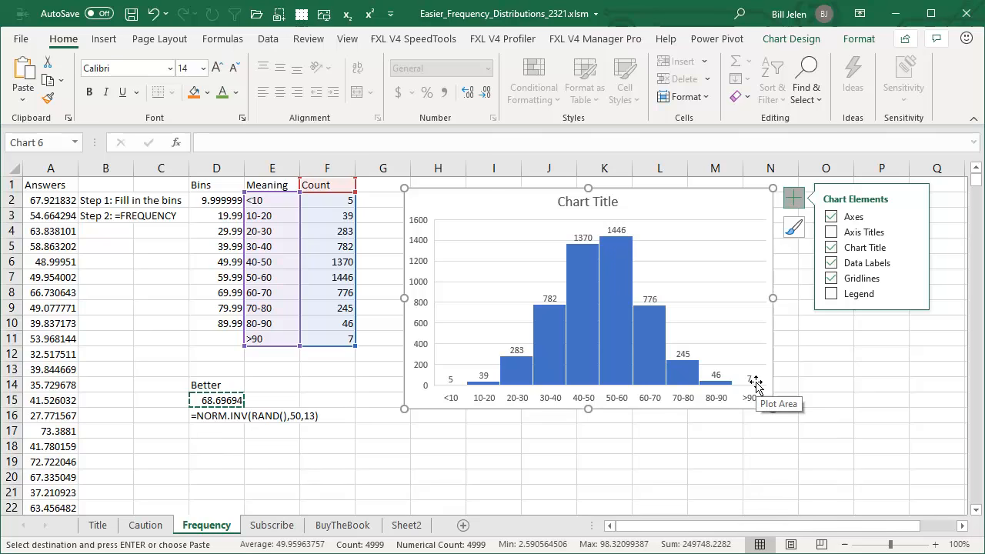
mouse_move(338, 261)
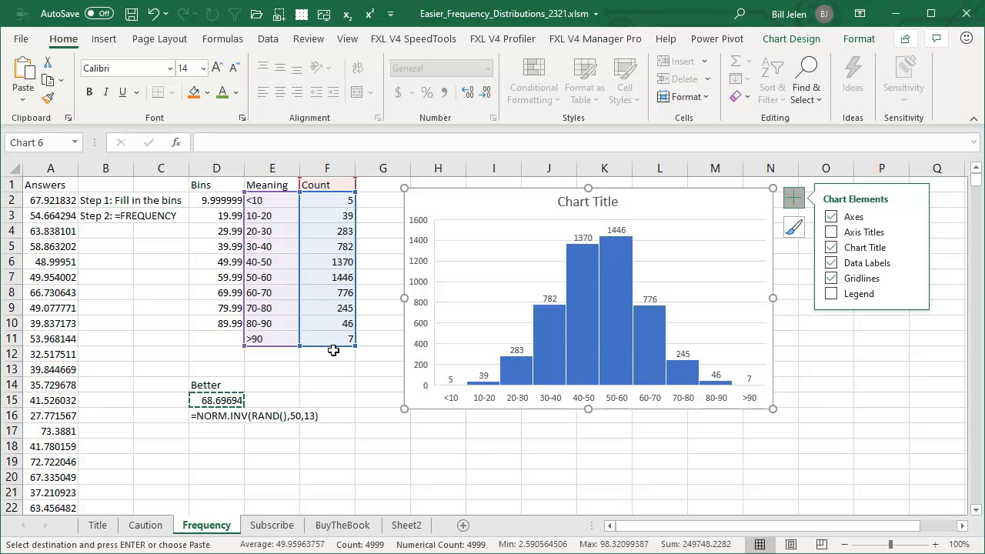
mouse_move(332, 377)
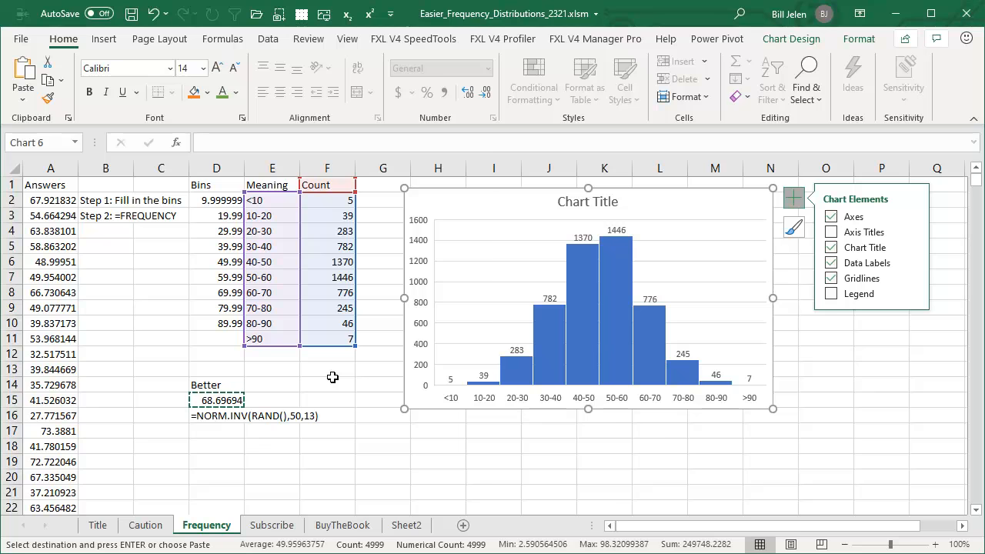
left_click(271, 525)
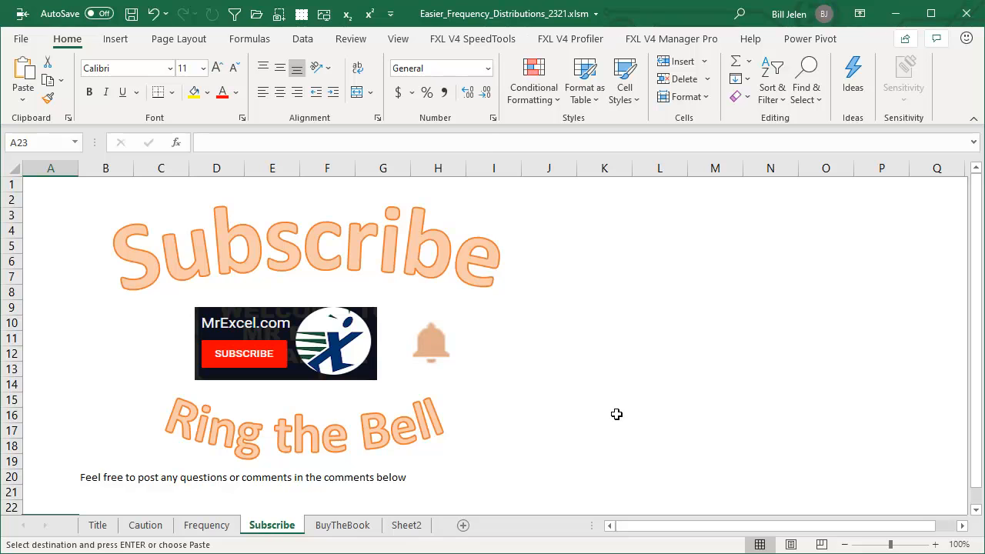
mouse_move(382, 527)
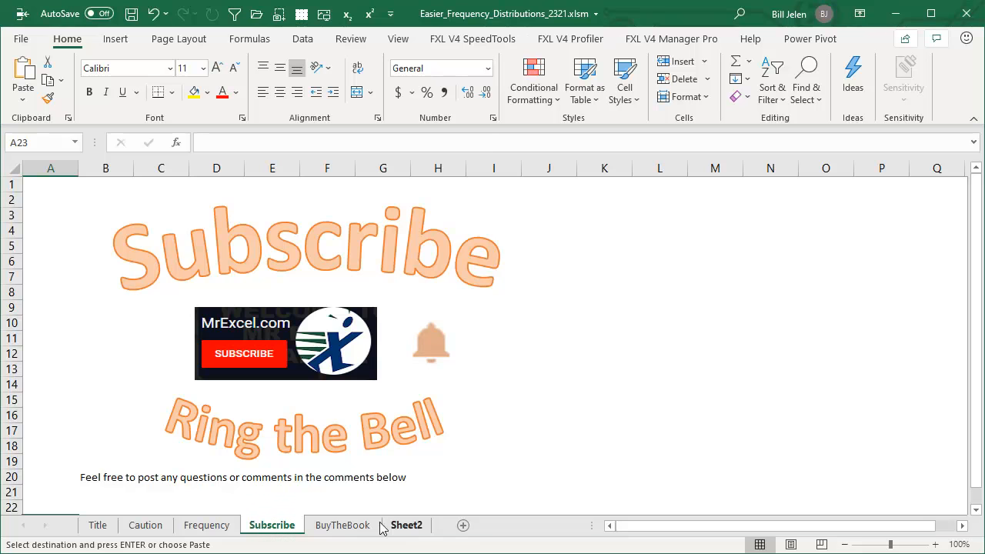
Switch from the Subscribe sheet to the BuyTheBook sheet
left_click(342, 524)
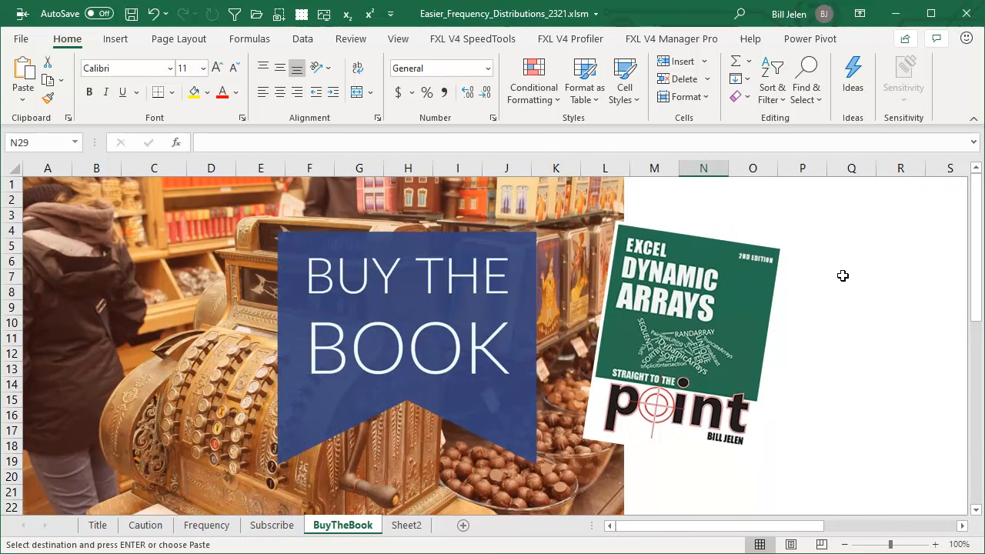
mouse_move(885, 275)
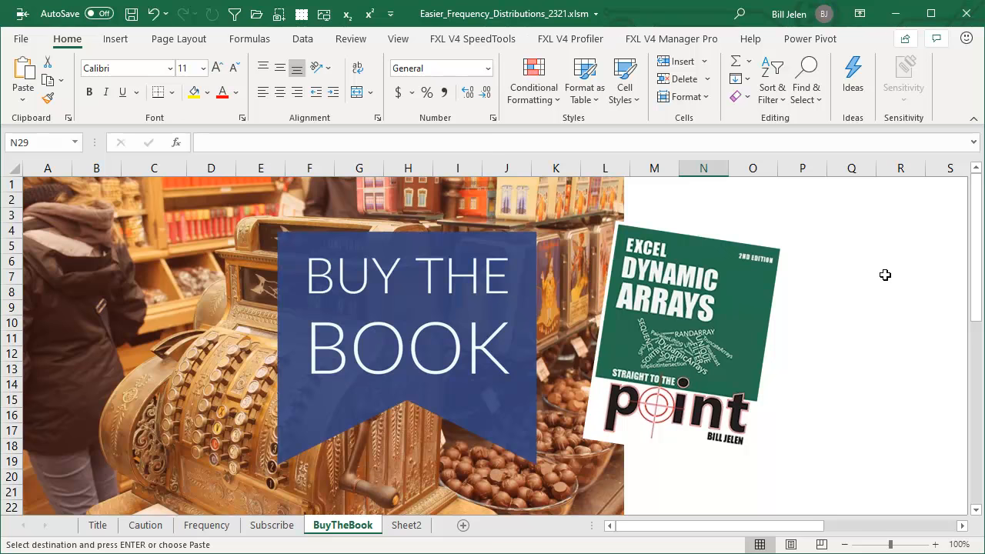
mouse_move(884, 274)
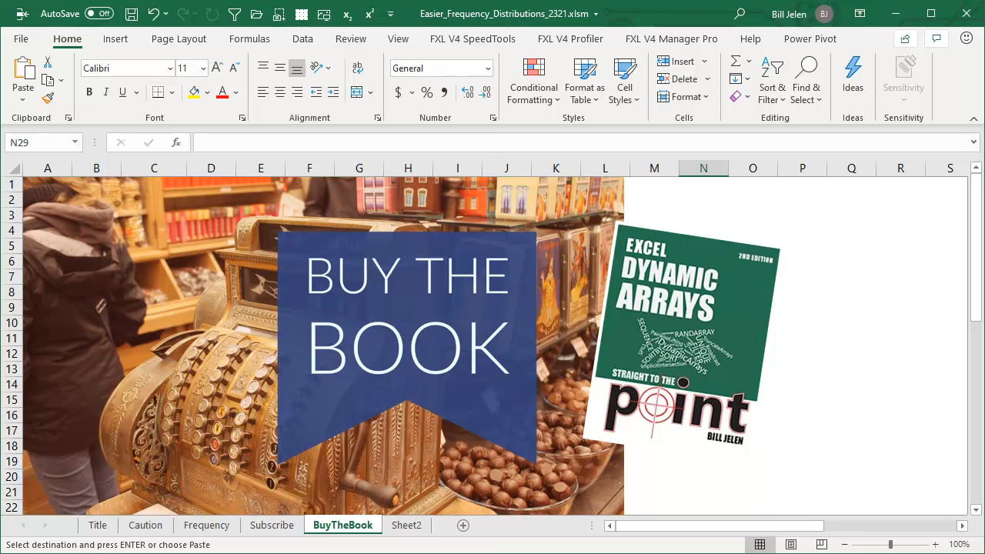